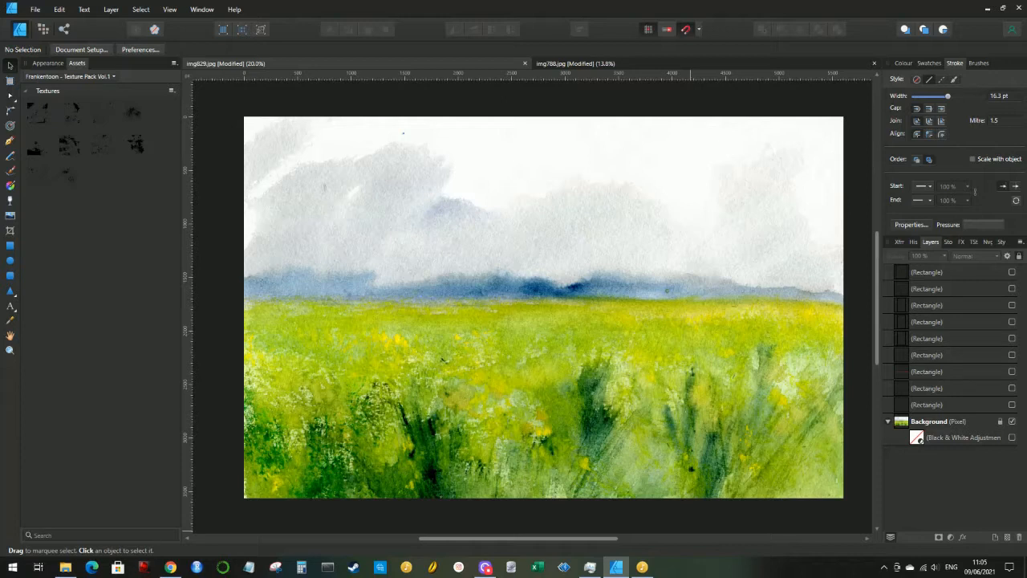
{"action": "mouse_move", "coordinate": [800, 570]}
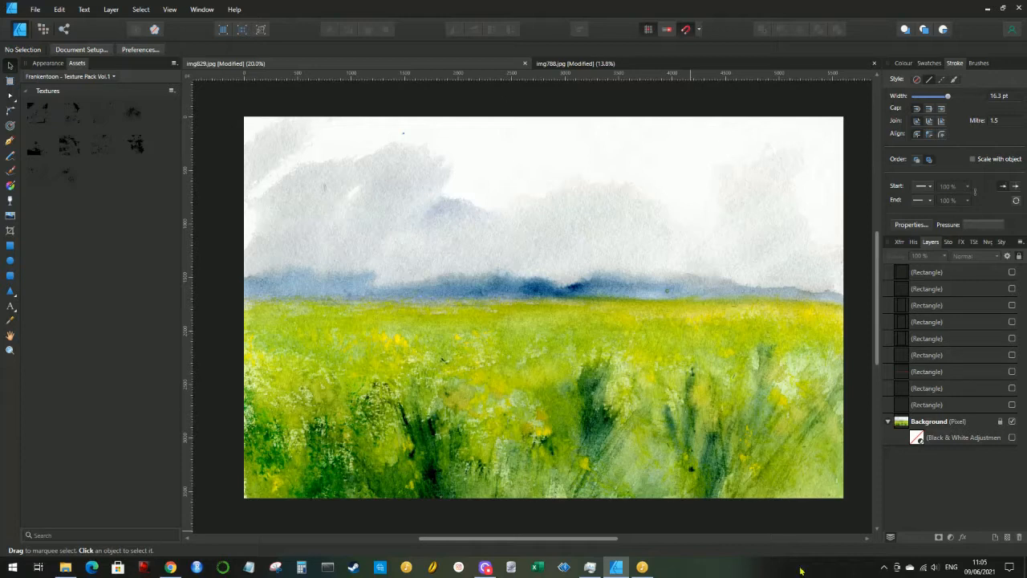
{"action": "mouse_move", "coordinate": [849, 502]}
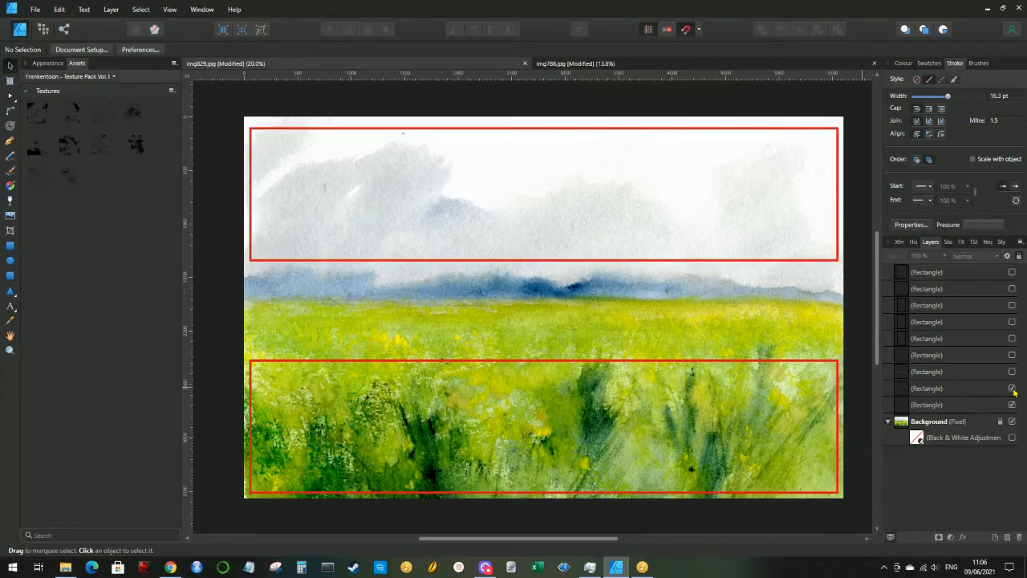
{"action": "mouse_move", "coordinate": [1012, 379]}
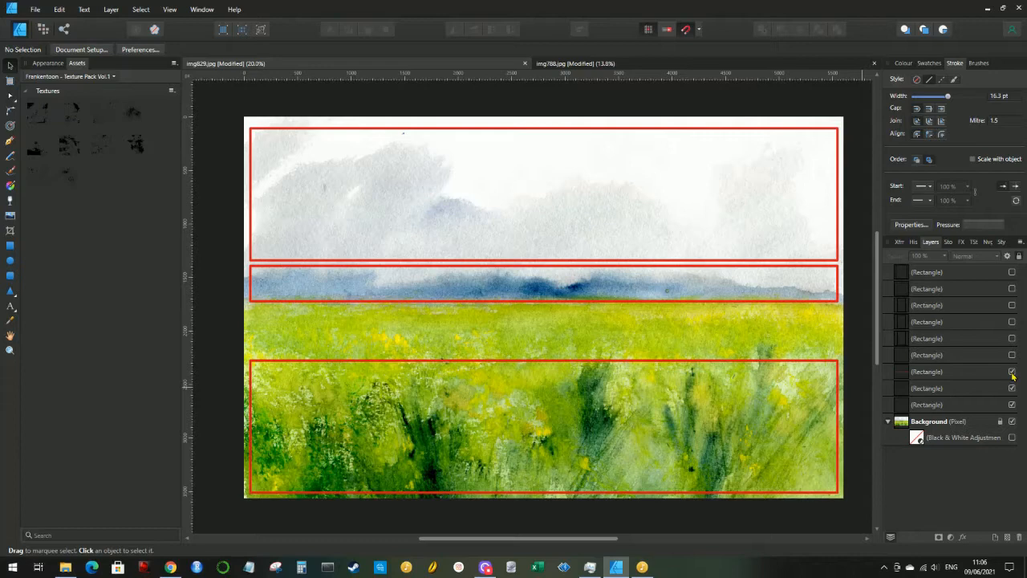
{"action": "mouse_move", "coordinate": [1013, 378]}
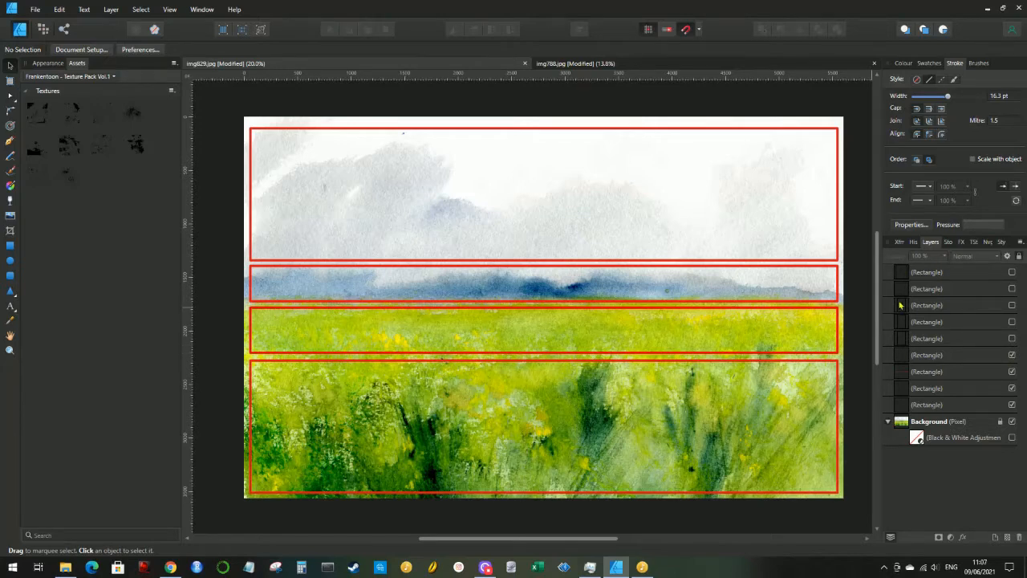
{"action": "mouse_move", "coordinate": [819, 334]}
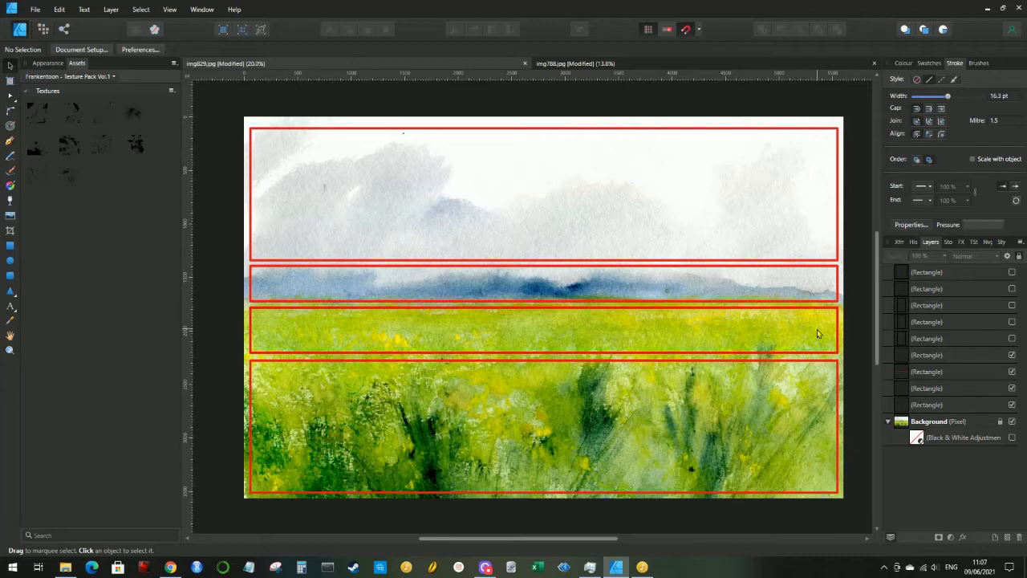
{"action": "mouse_move", "coordinate": [815, 316]}
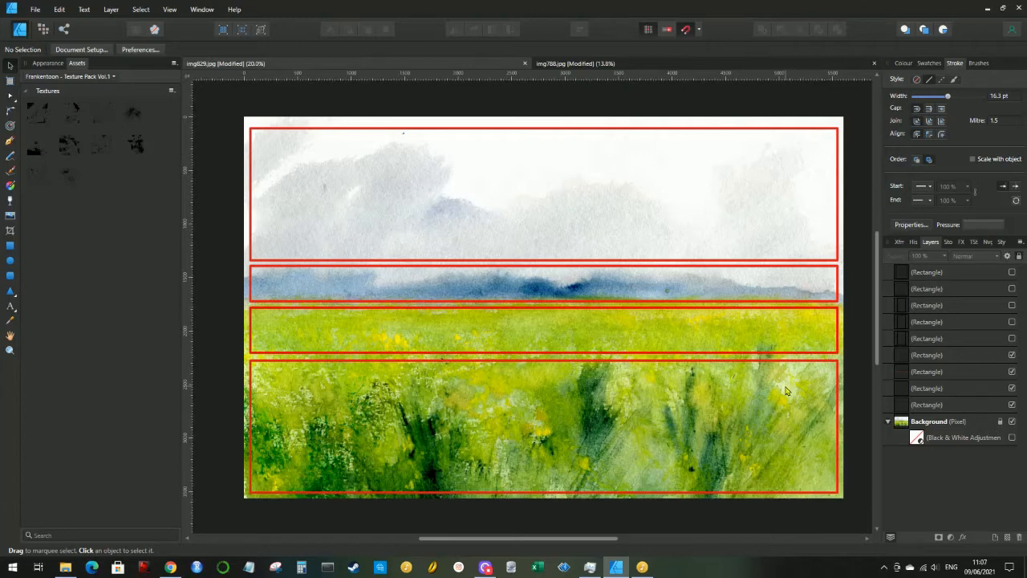
{"action": "mouse_move", "coordinate": [471, 337]}
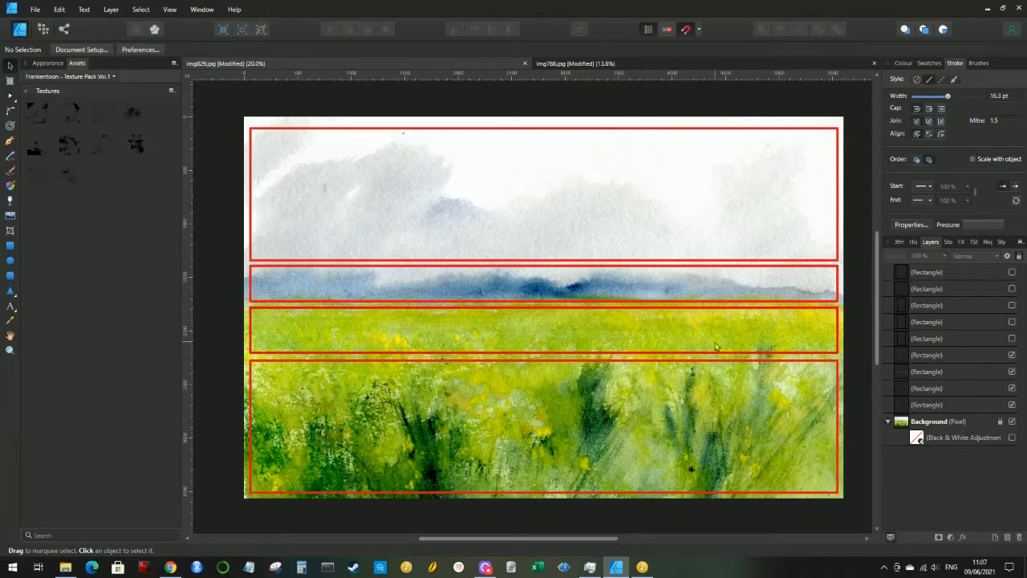
{"action": "mouse_move", "coordinate": [716, 345]}
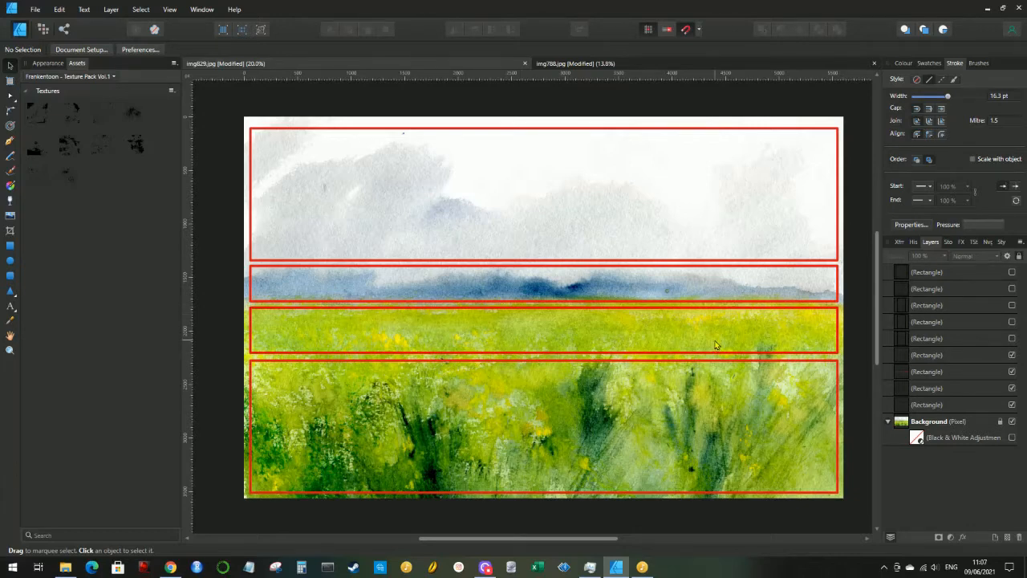
{"action": "mouse_move", "coordinate": [529, 375]}
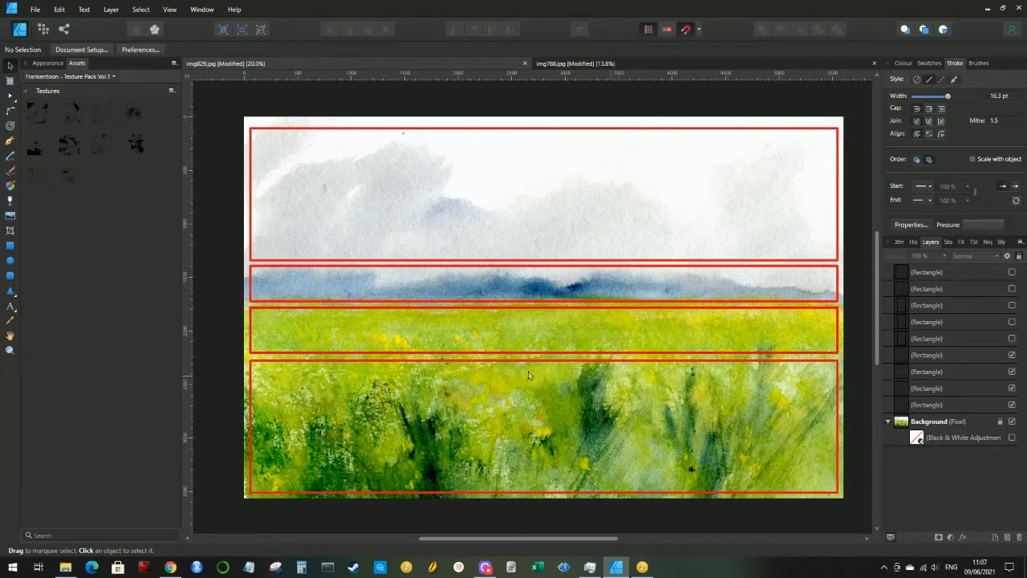
{"action": "mouse_move", "coordinate": [712, 452]}
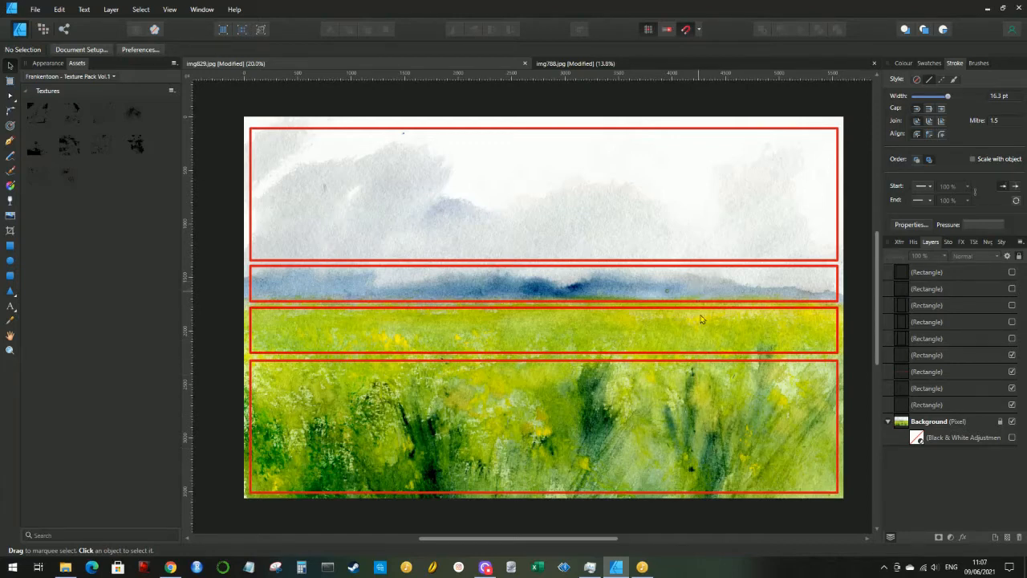
{"action": "mouse_move", "coordinate": [712, 447]}
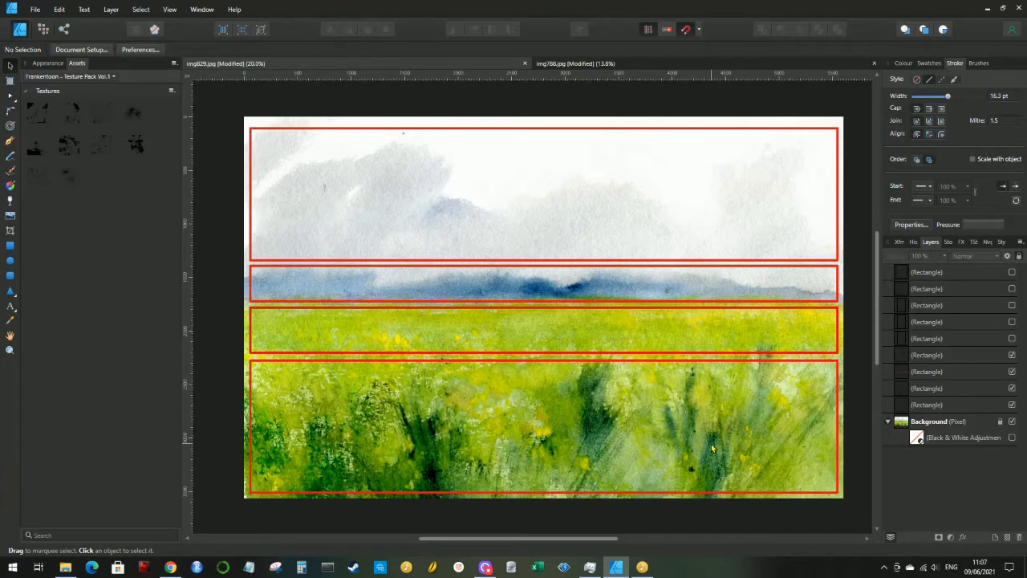
{"action": "mouse_move", "coordinate": [698, 343]}
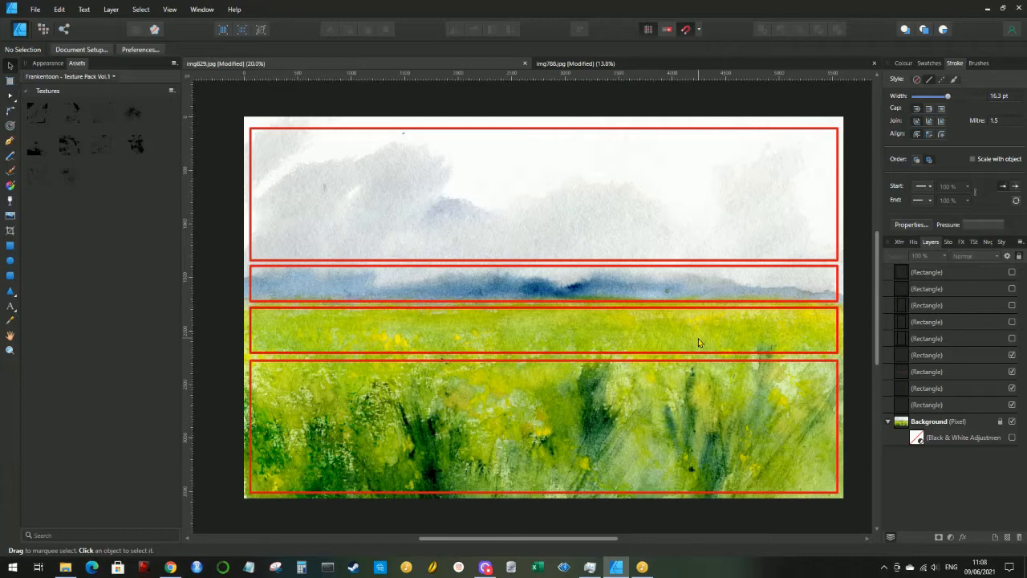
{"action": "mouse_move", "coordinate": [681, 307]}
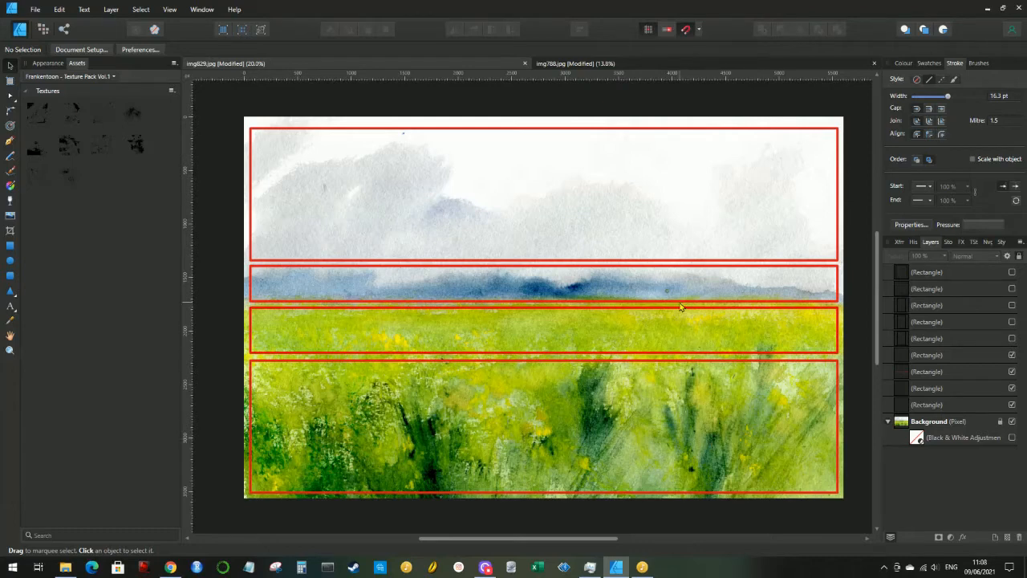
{"action": "mouse_move", "coordinate": [678, 427]}
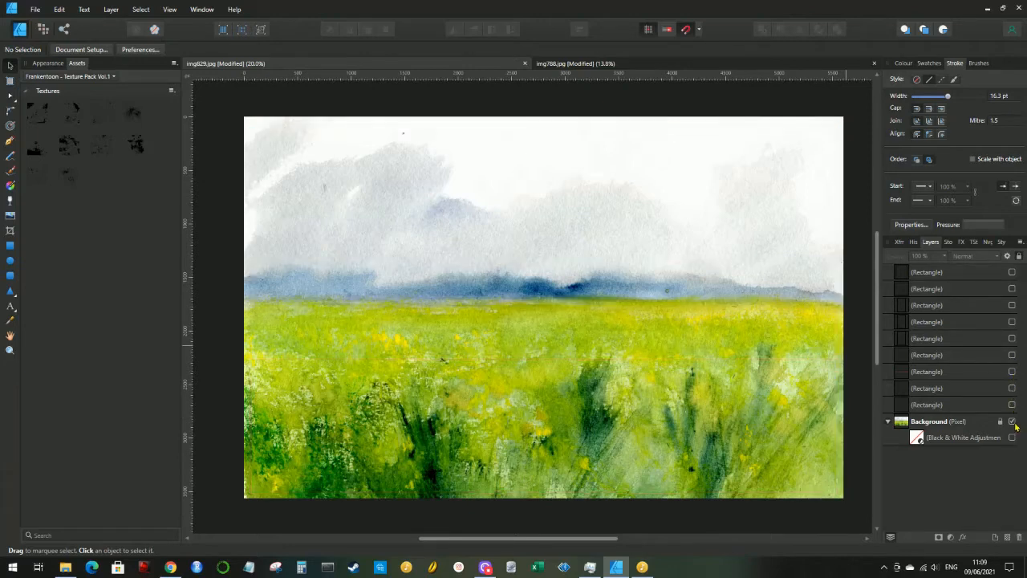
Step: Toggle the Black & White adjustment layer on so the landscape appears in greyscale
{"action": "left_click", "coordinate": [1012, 437]}
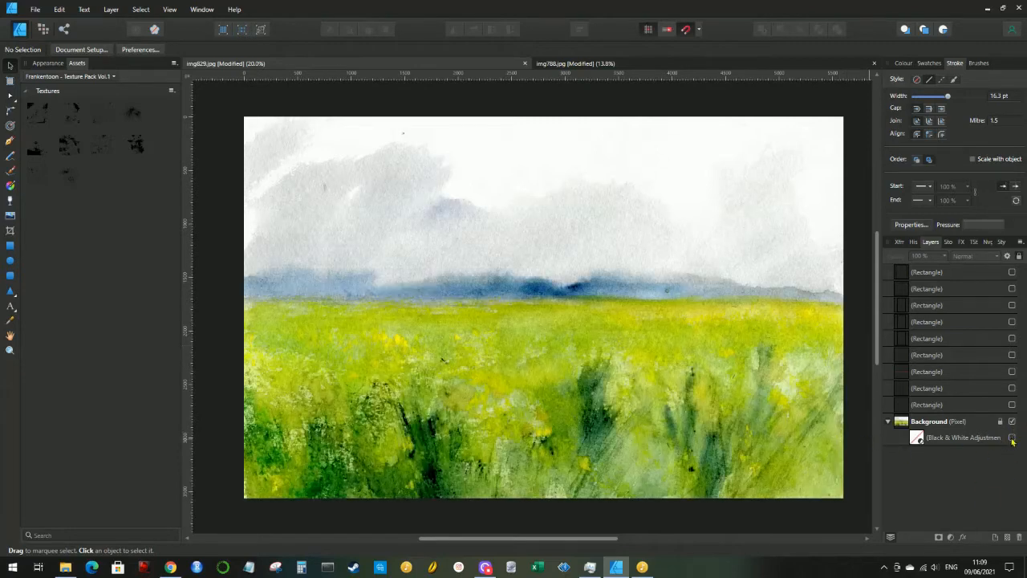
{"action": "left_click", "coordinate": [1012, 437]}
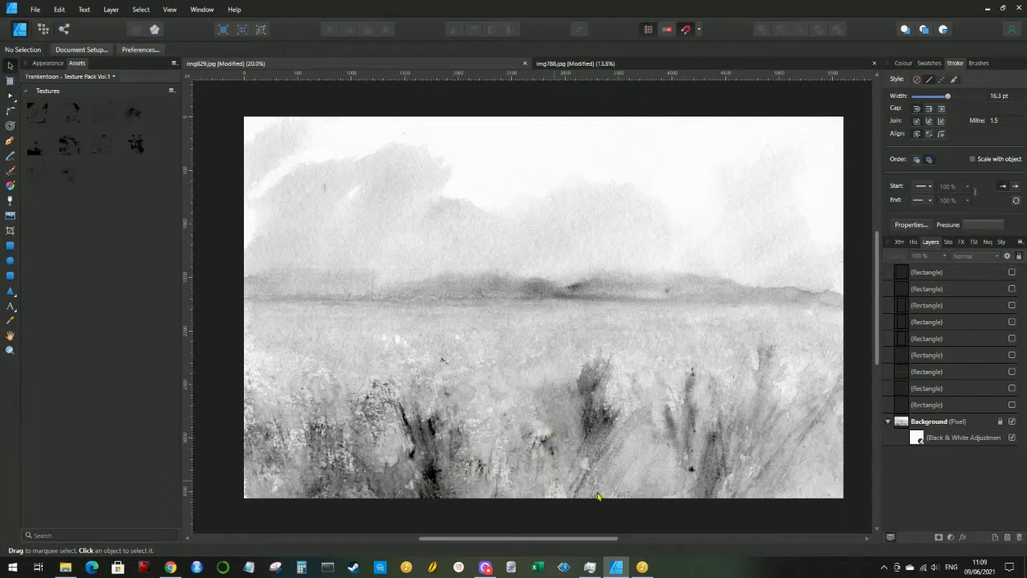
{"action": "mouse_move", "coordinate": [402, 358]}
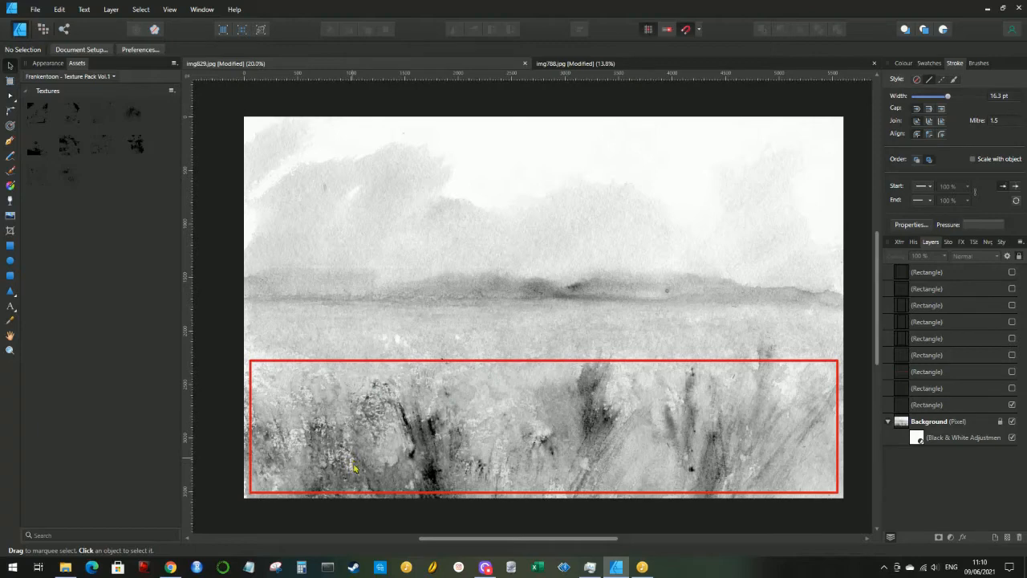
{"action": "mouse_move", "coordinate": [427, 414]}
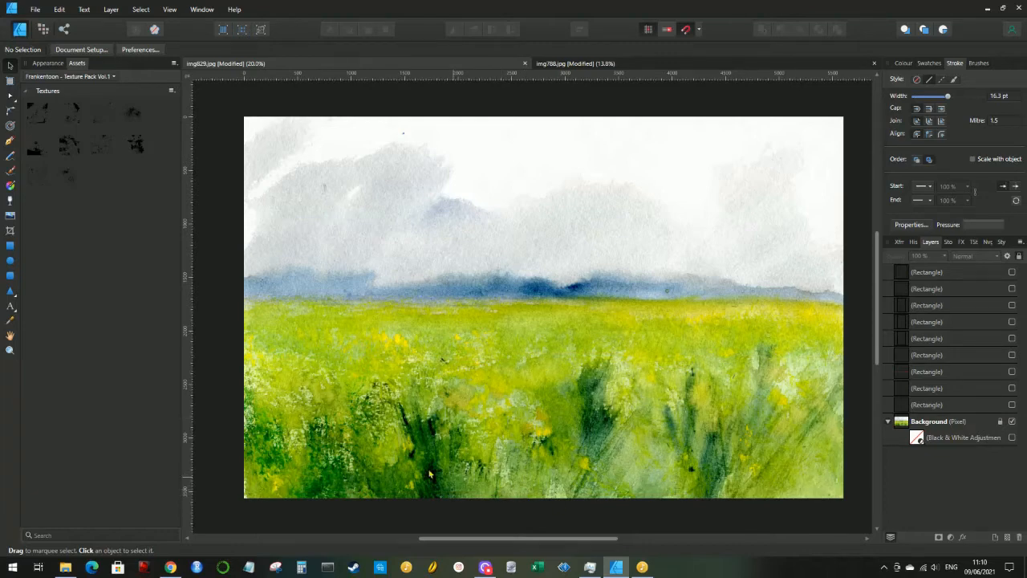
{"action": "mouse_move", "coordinate": [570, 379]}
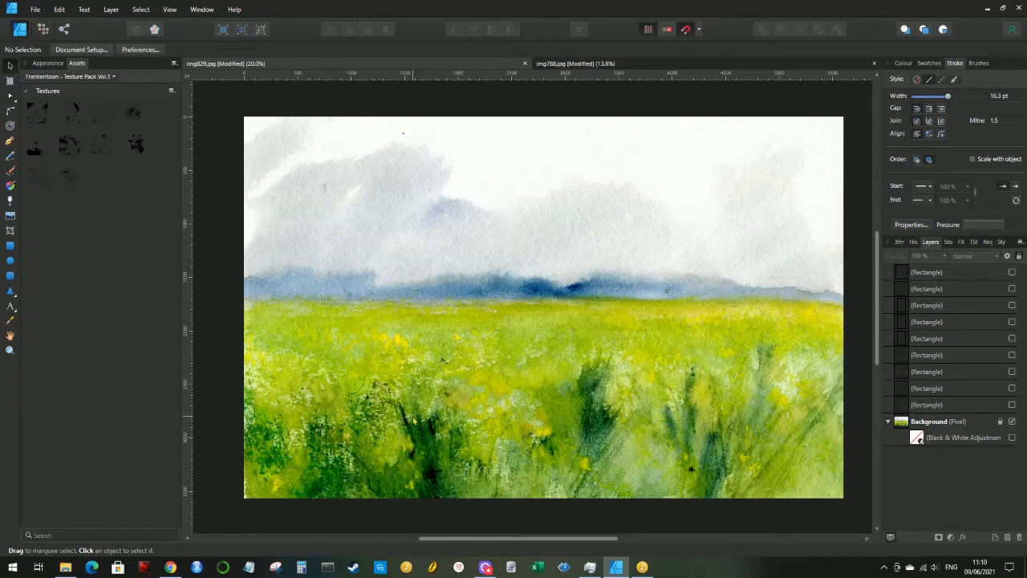
{"action": "mouse_move", "coordinate": [648, 435]}
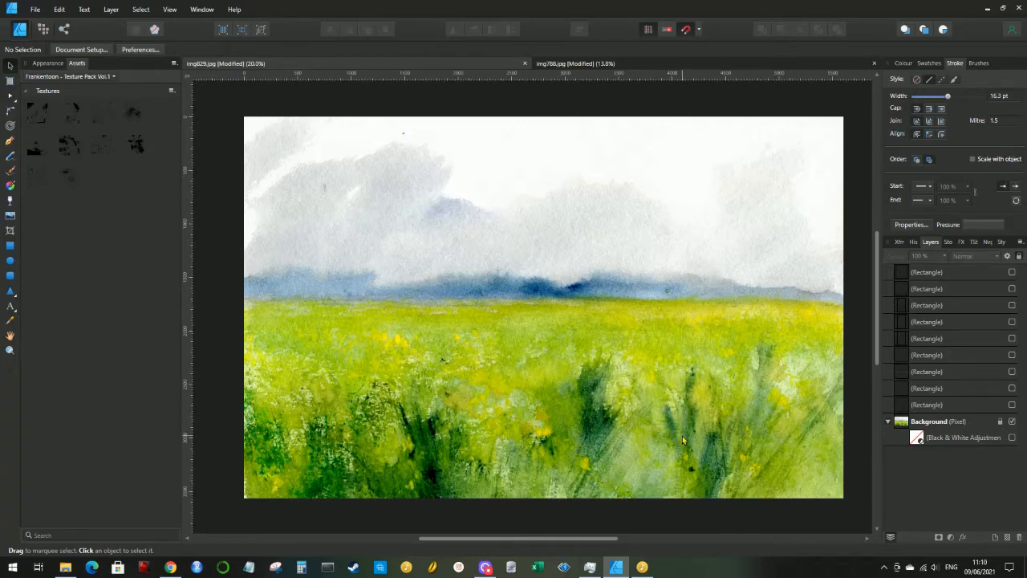
{"action": "mouse_move", "coordinate": [599, 409]}
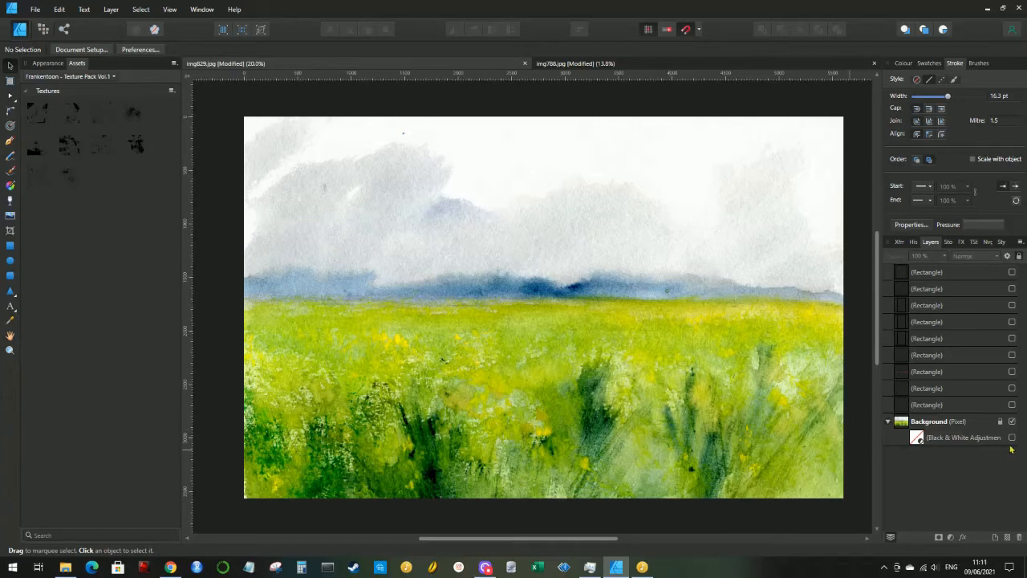
Step: Switch the Black & White adjustment layer back on, returning the landscape to greyscale
{"action": "left_click", "coordinate": [1012, 438]}
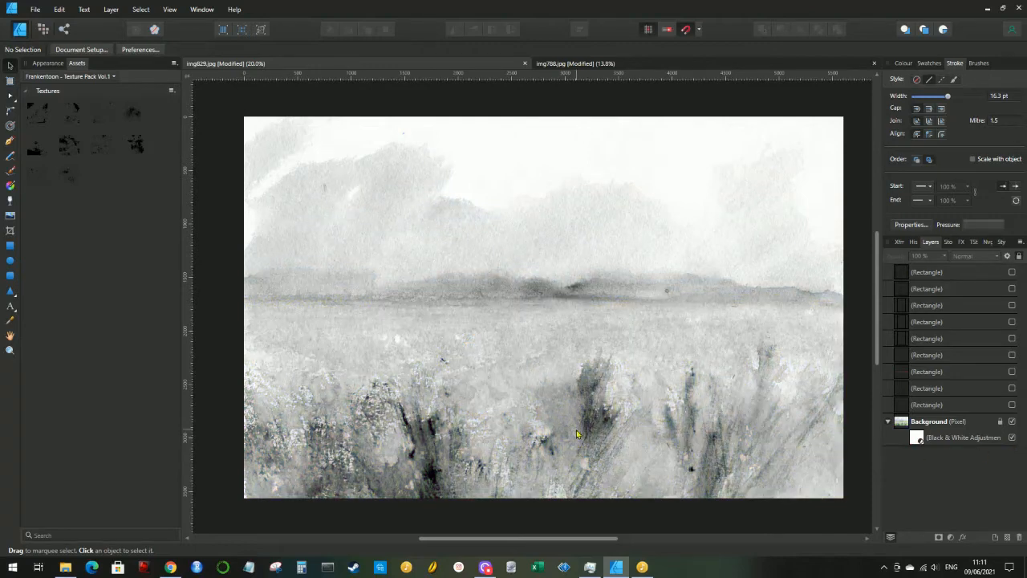
{"action": "mouse_move", "coordinate": [623, 395]}
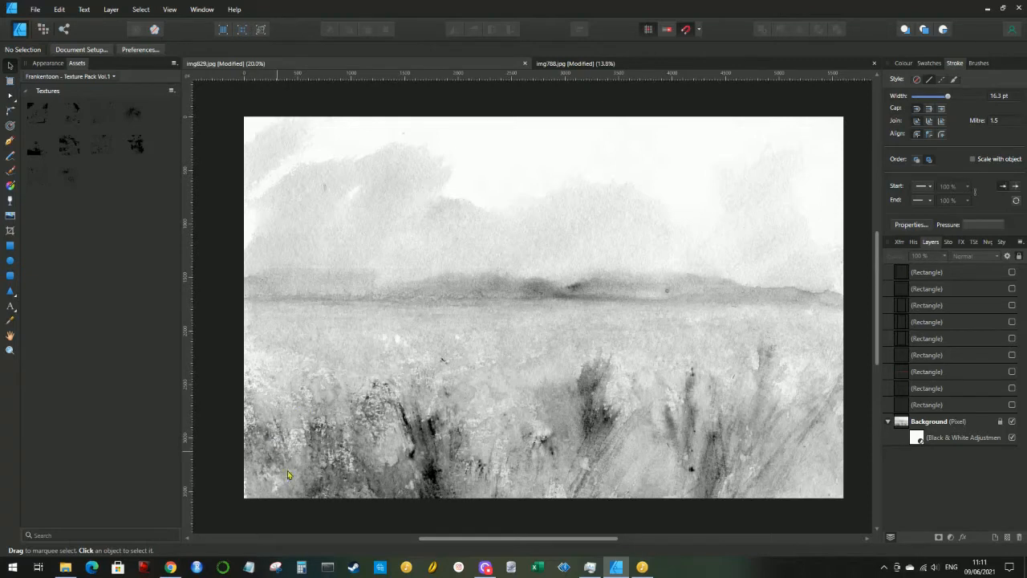
{"action": "mouse_move", "coordinate": [657, 447]}
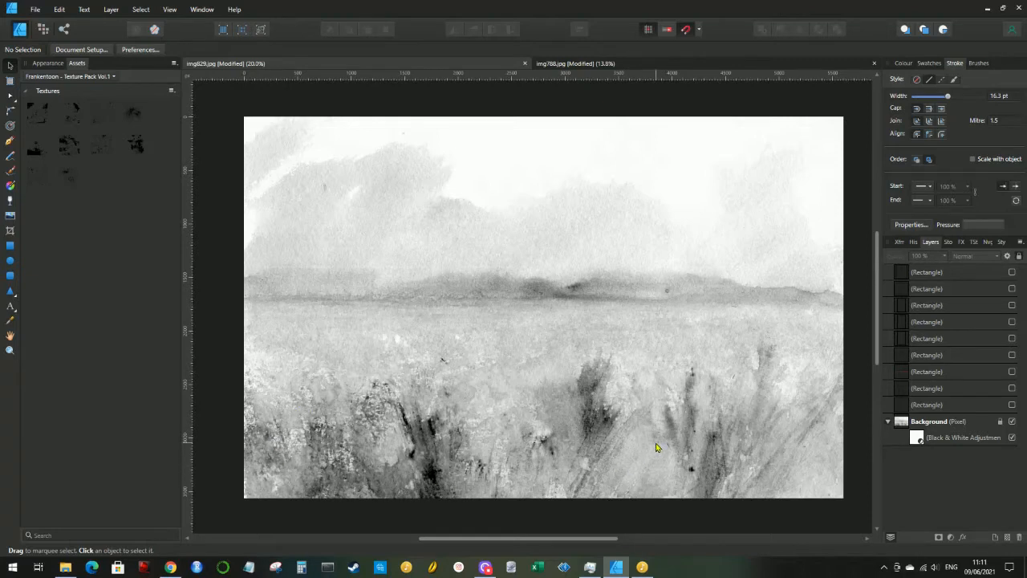
{"action": "mouse_move", "coordinate": [517, 345]}
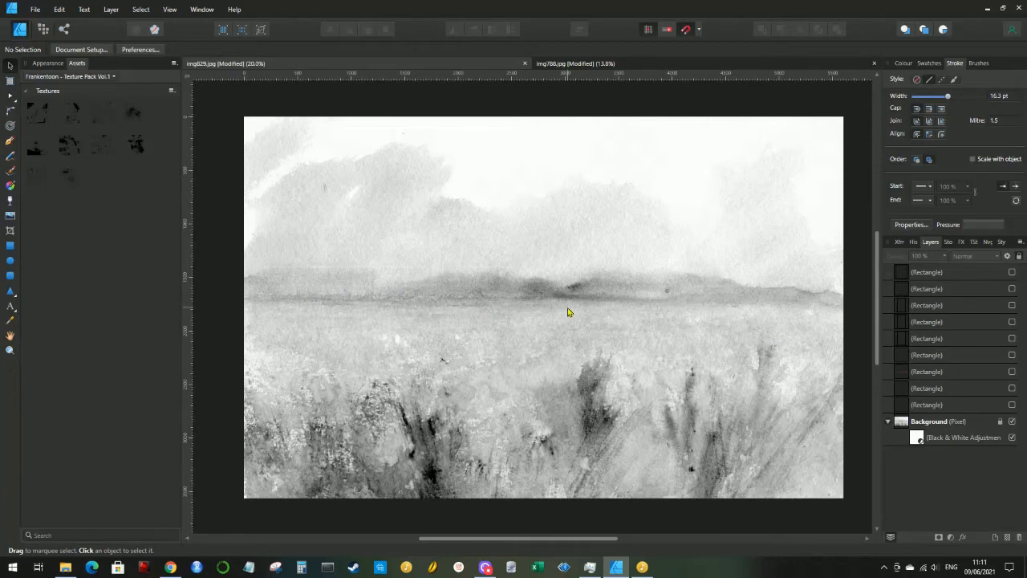
{"action": "mouse_move", "coordinate": [592, 313]}
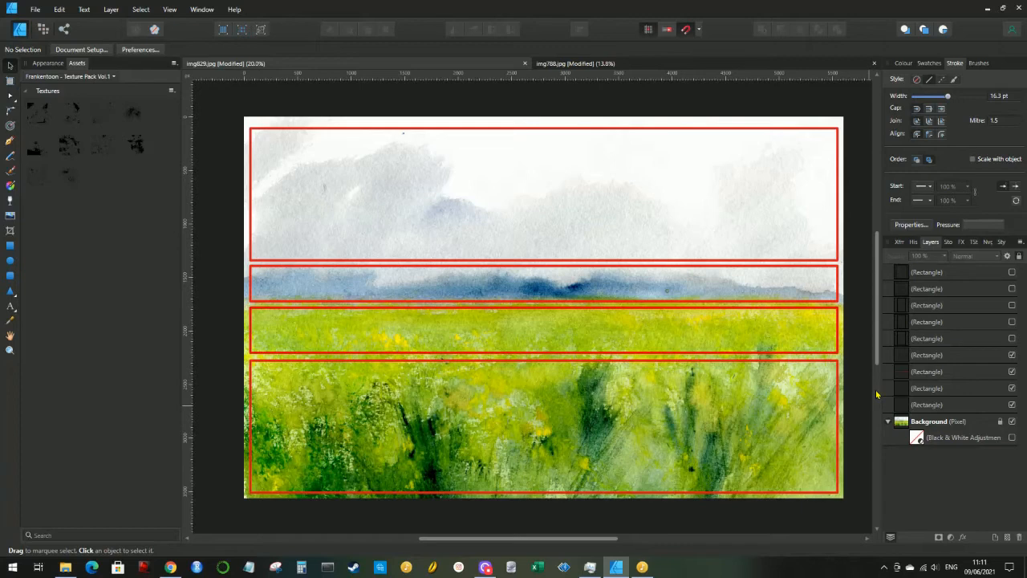
{"action": "mouse_move", "coordinate": [814, 391]}
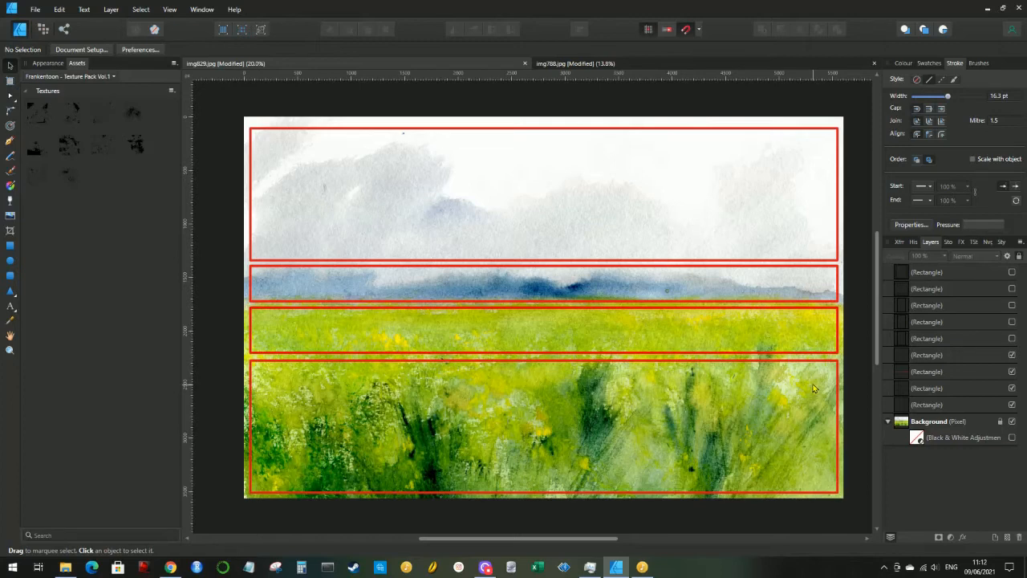
{"action": "mouse_move", "coordinate": [642, 244]}
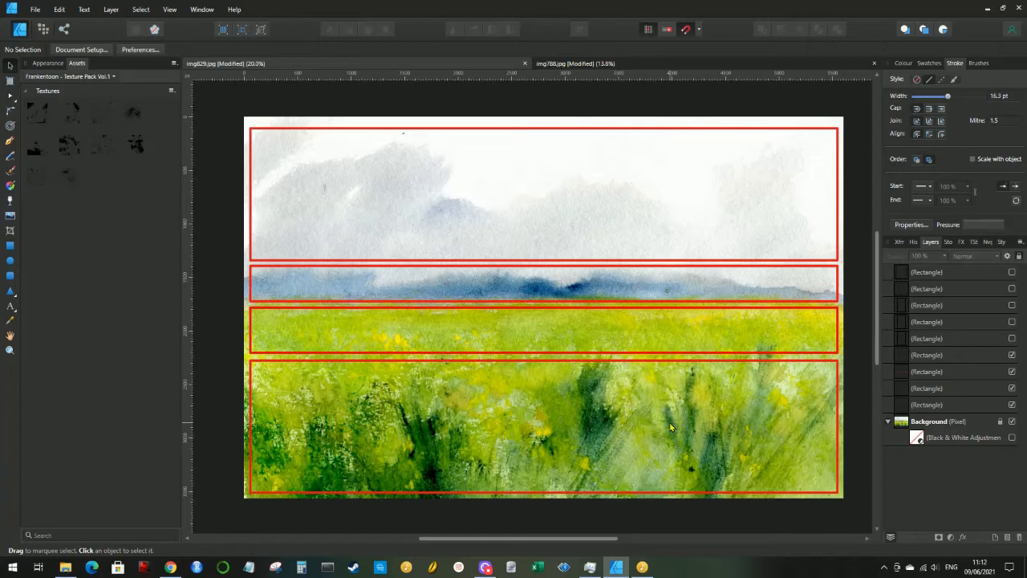
{"action": "mouse_move", "coordinate": [684, 426]}
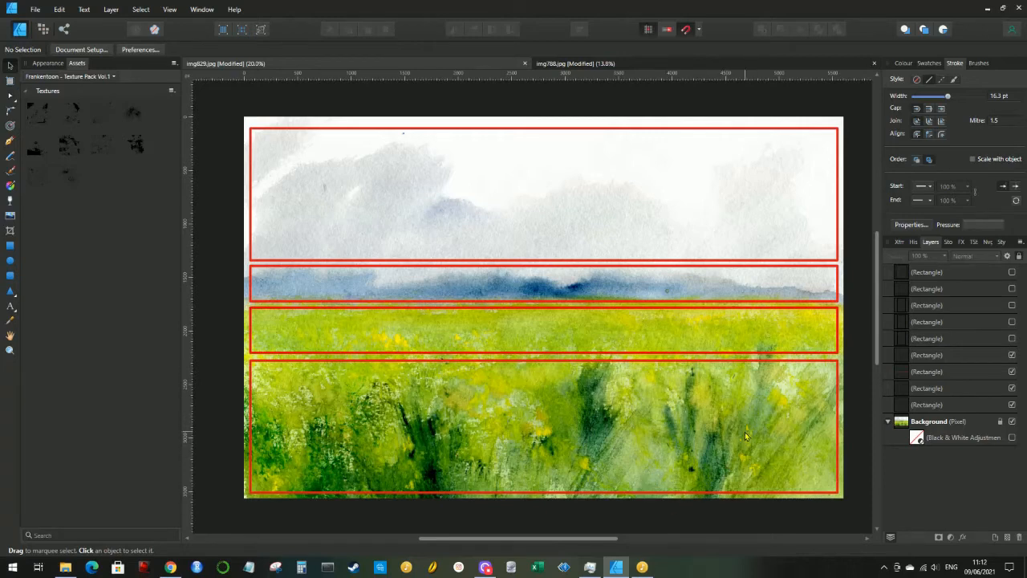
{"action": "mouse_move", "coordinate": [919, 302]}
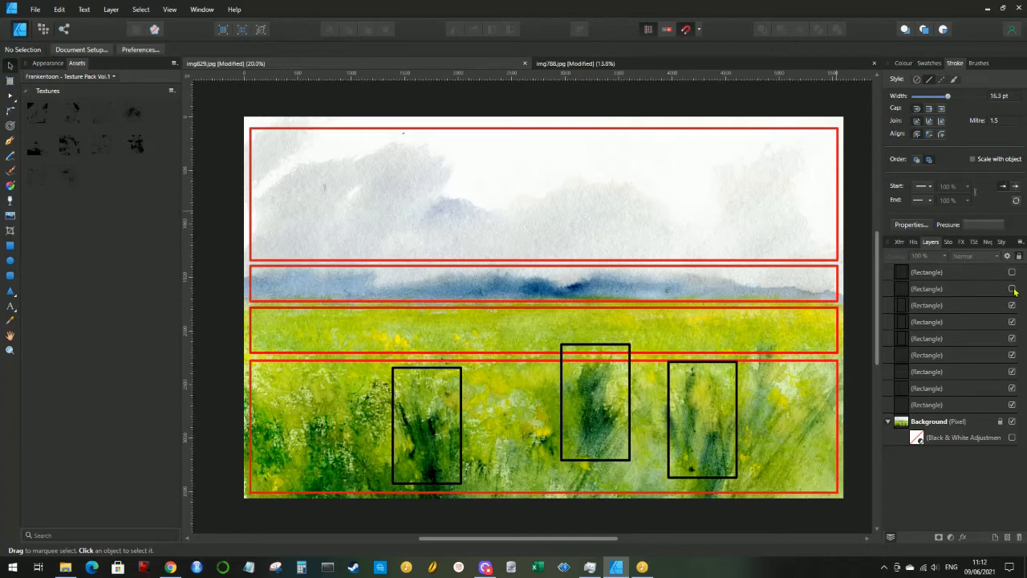
Step: Draw a black rectangle framing a patch of cloud in the sky band
{"action": "left_click_drag", "start_coordinate": [325, 140], "coordinate": [464, 259]}
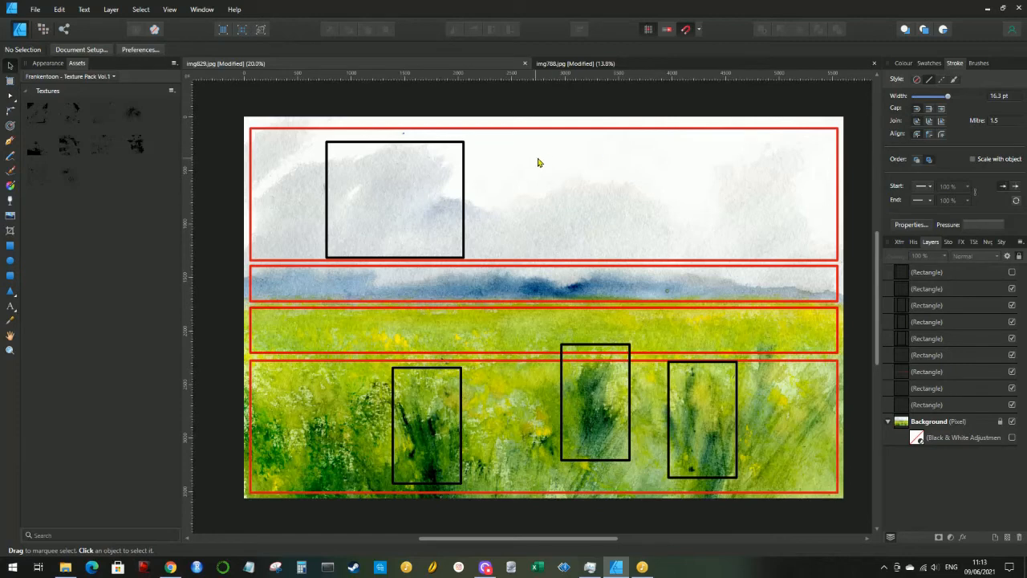
{"action": "mouse_move", "coordinate": [520, 185]}
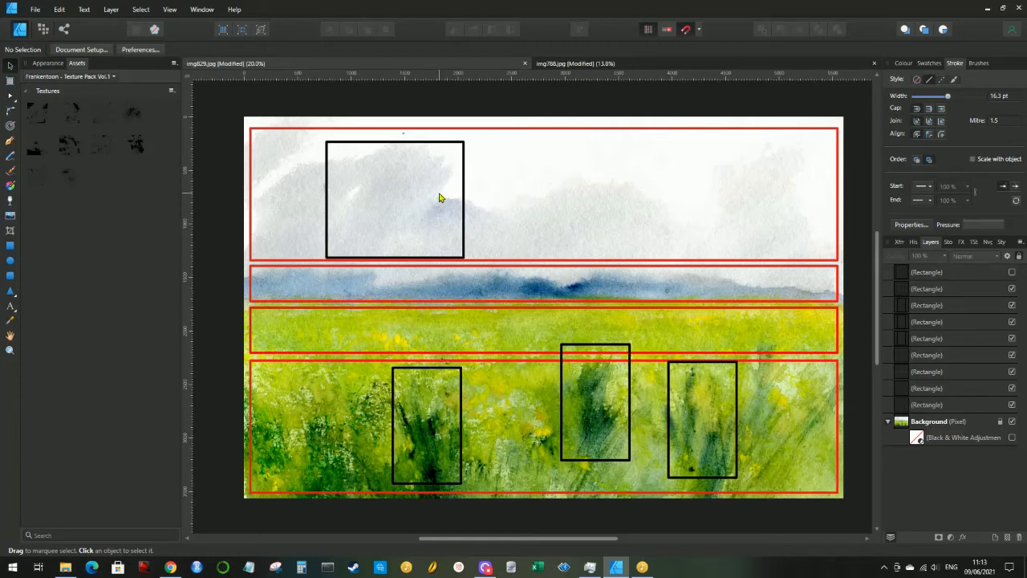
{"action": "mouse_move", "coordinate": [423, 218]}
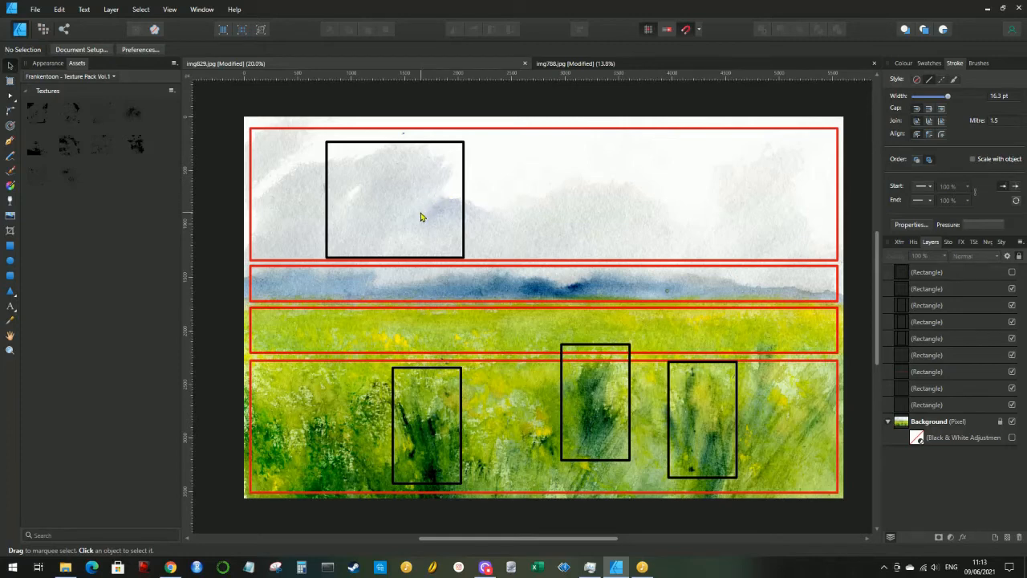
{"action": "mouse_move", "coordinate": [431, 211]}
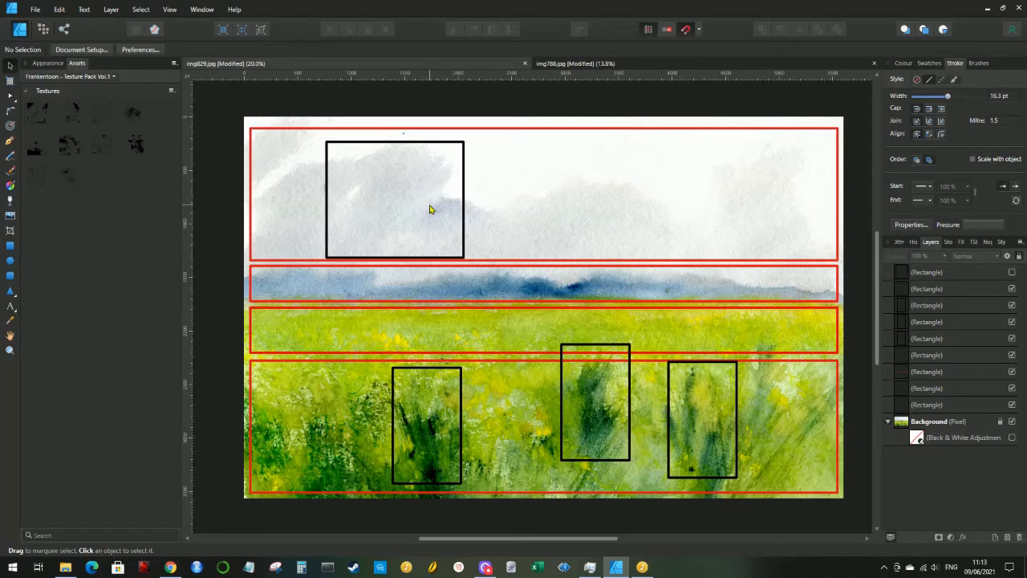
{"action": "mouse_move", "coordinate": [404, 215]}
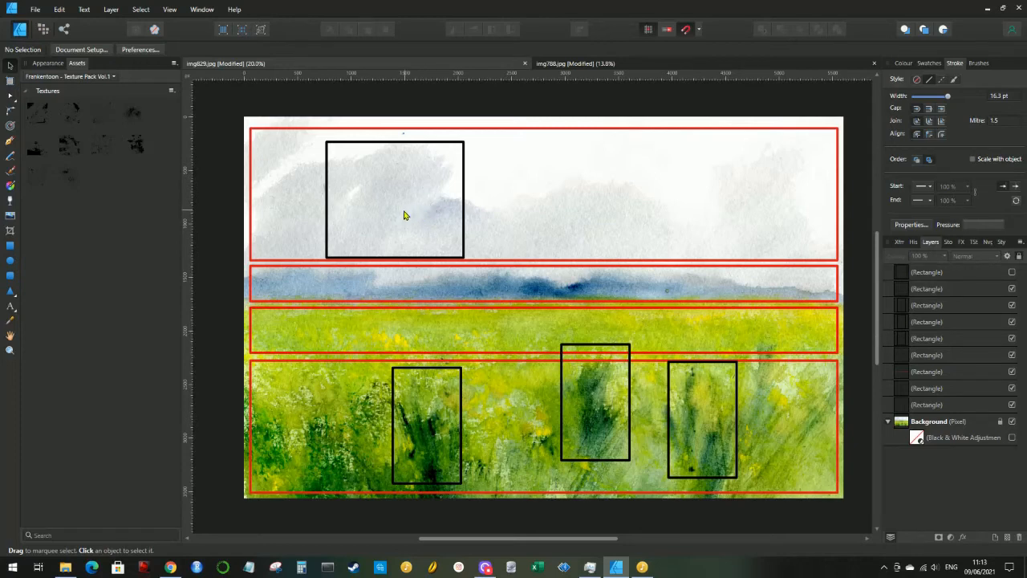
{"action": "mouse_move", "coordinate": [329, 195]}
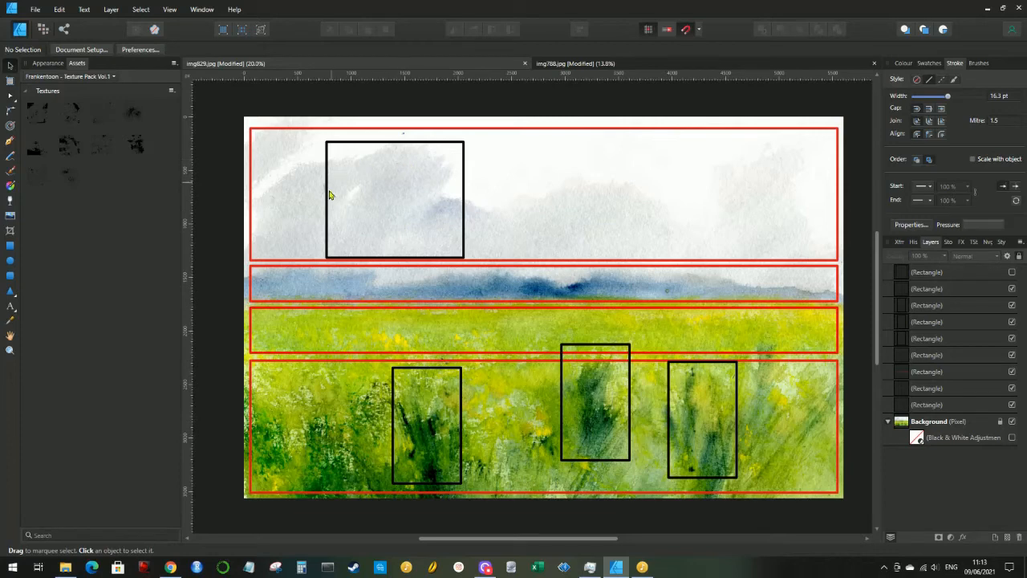
{"action": "mouse_move", "coordinate": [417, 162]}
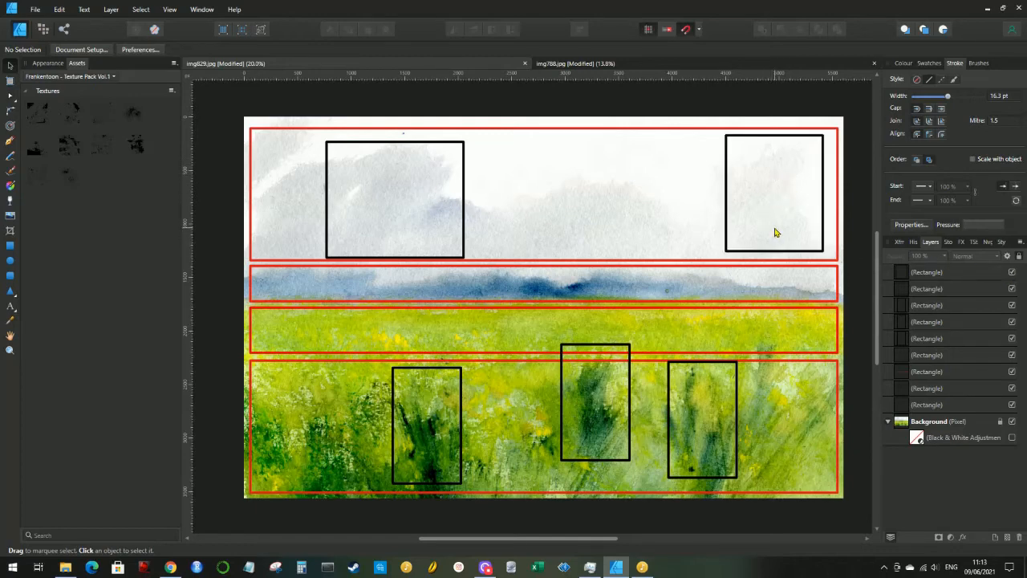
{"action": "mouse_move", "coordinate": [341, 219]}
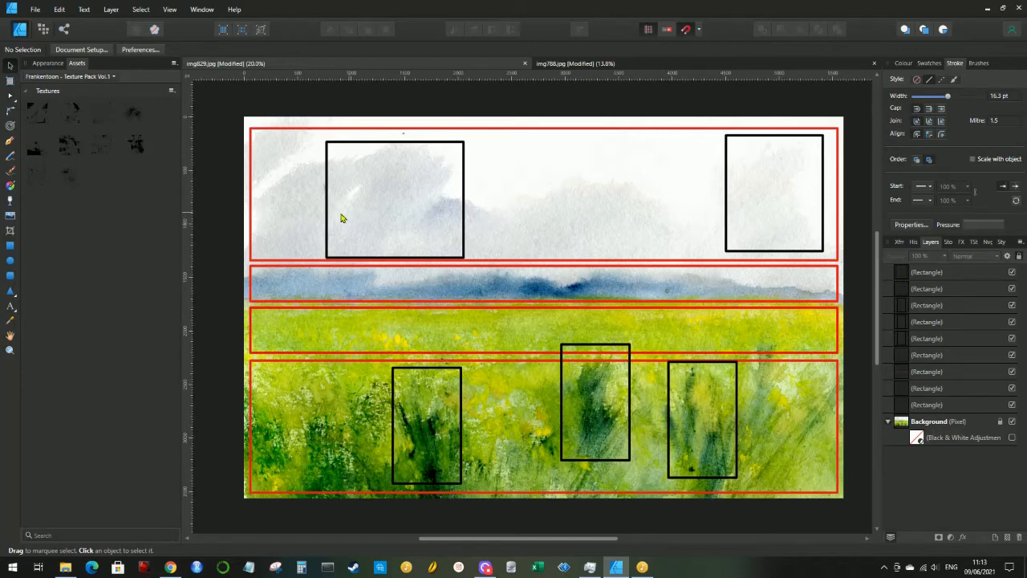
{"action": "mouse_move", "coordinate": [556, 413]}
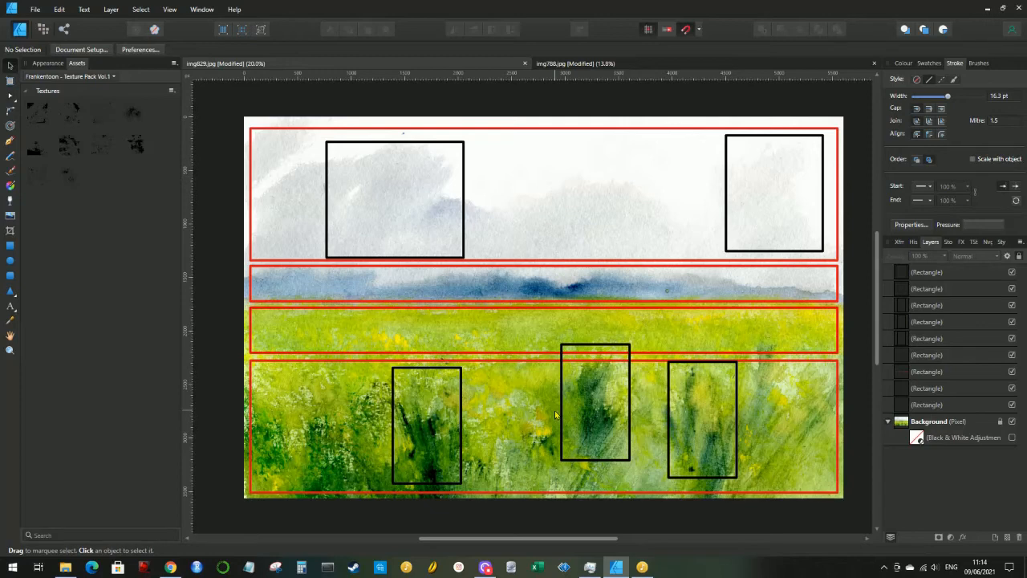
{"action": "mouse_move", "coordinate": [588, 423]}
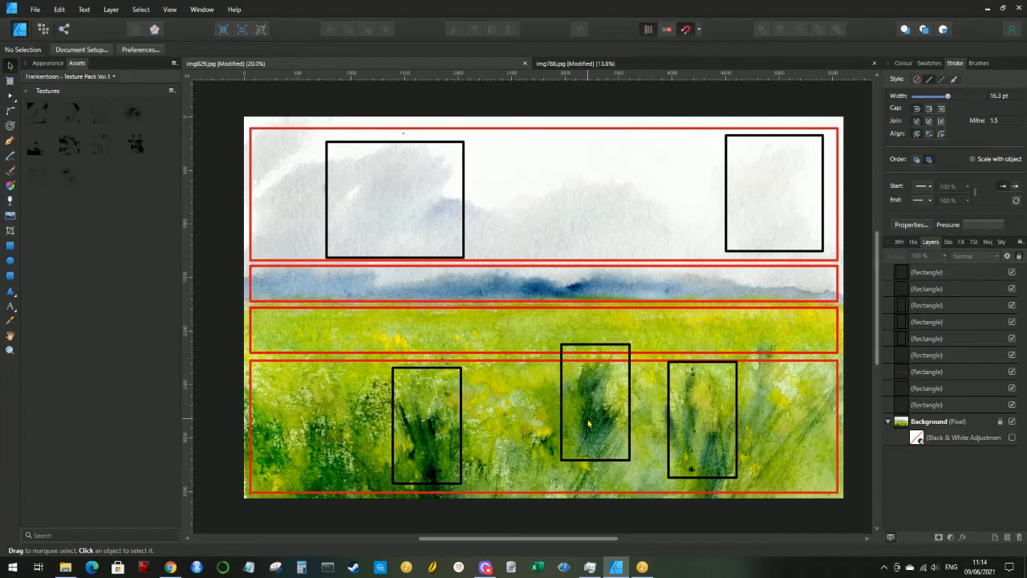
{"action": "mouse_move", "coordinate": [608, 412]}
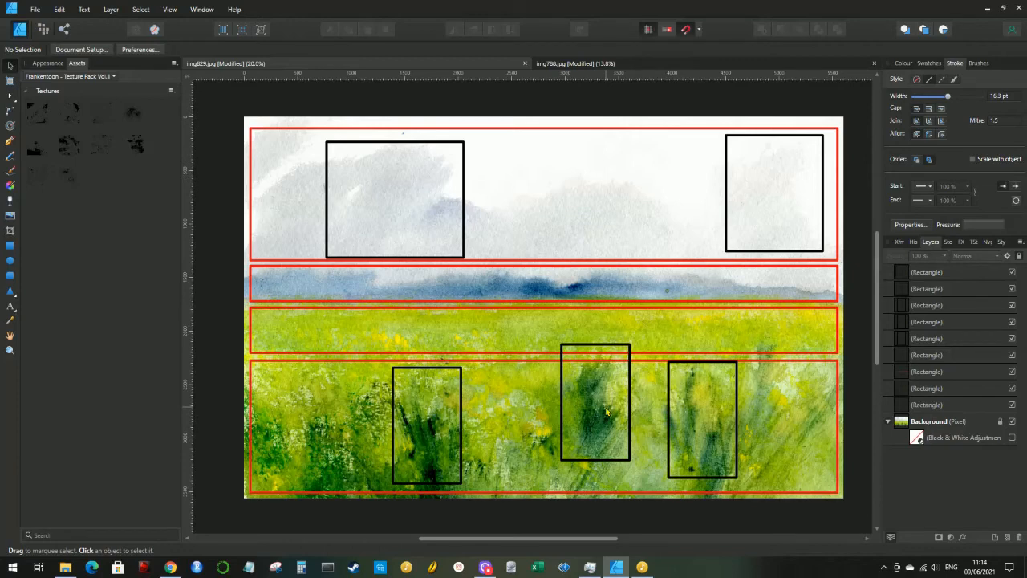
{"action": "mouse_move", "coordinate": [792, 203]}
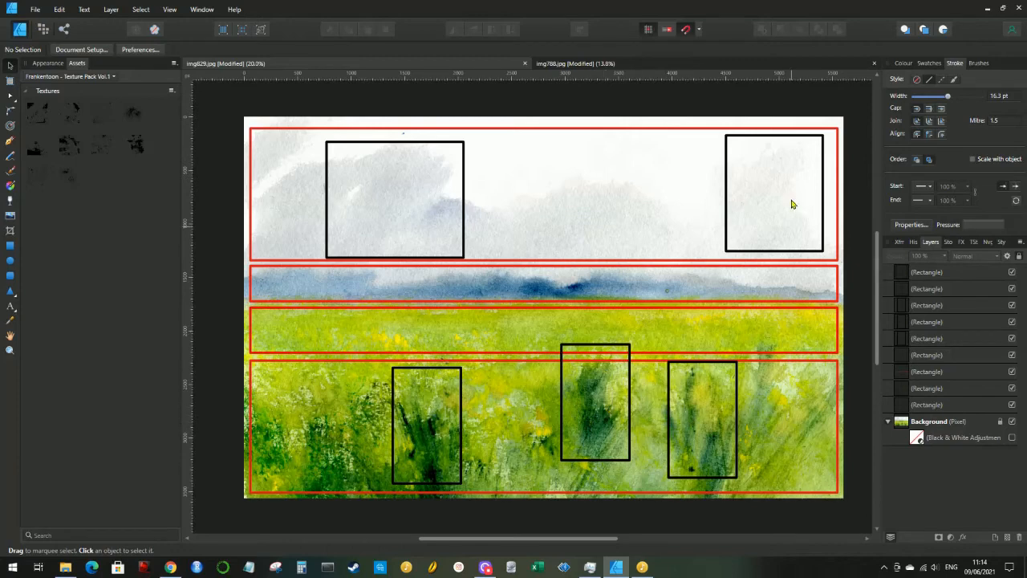
{"action": "mouse_move", "coordinate": [393, 203]}
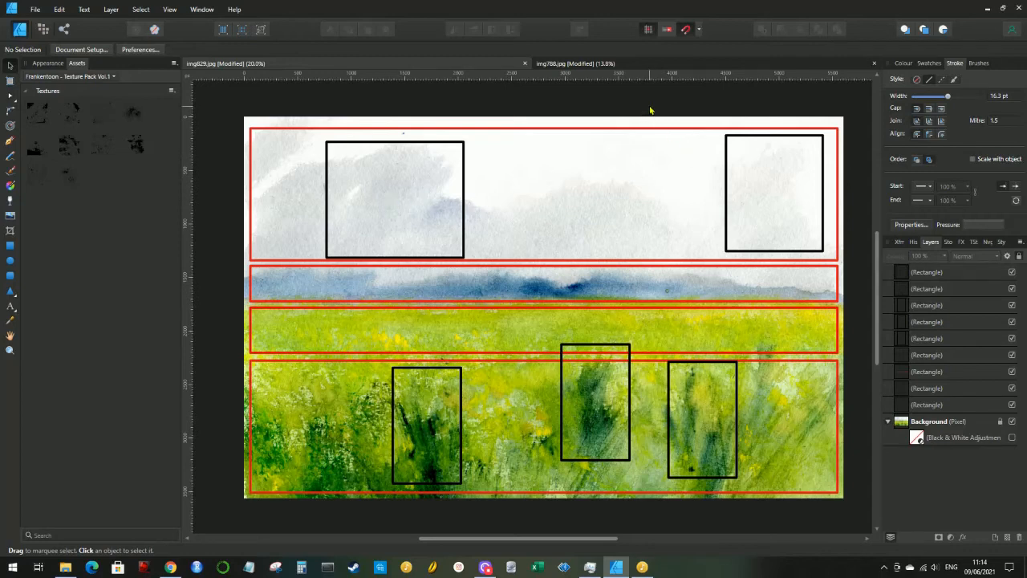
{"action": "mouse_move", "coordinate": [600, 64]}
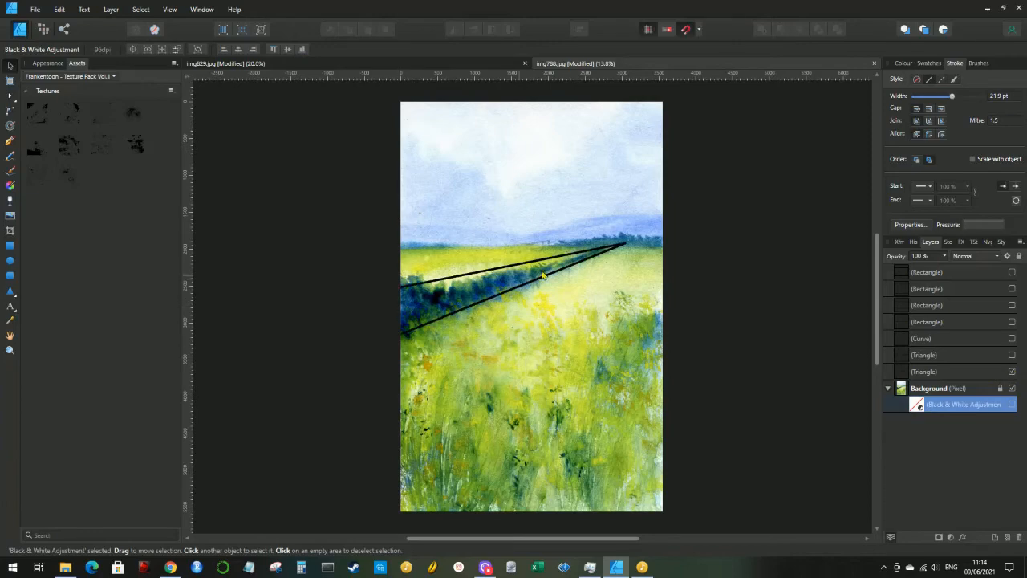
{"action": "mouse_move", "coordinate": [440, 293]}
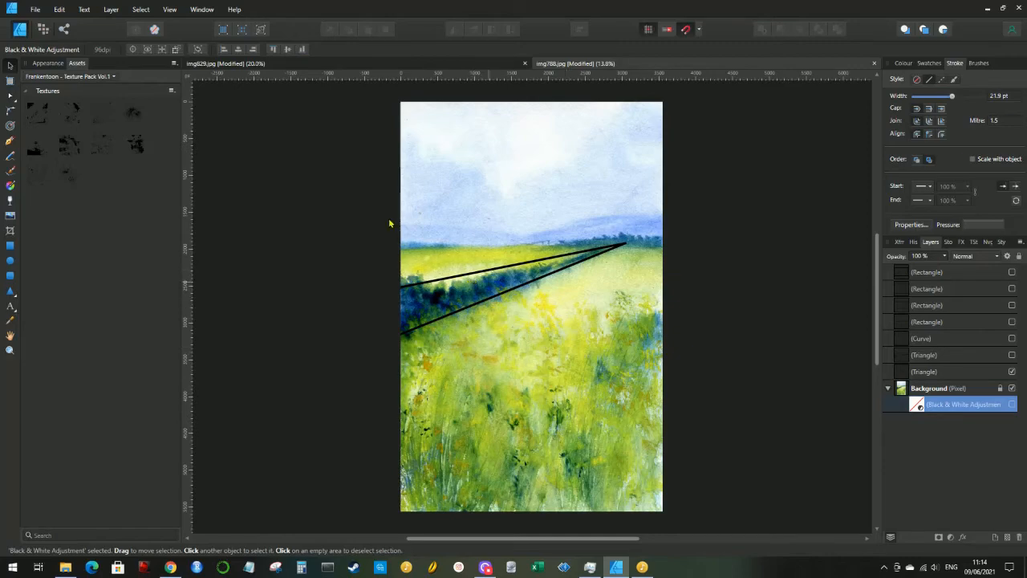
{"action": "mouse_move", "coordinate": [570, 292]}
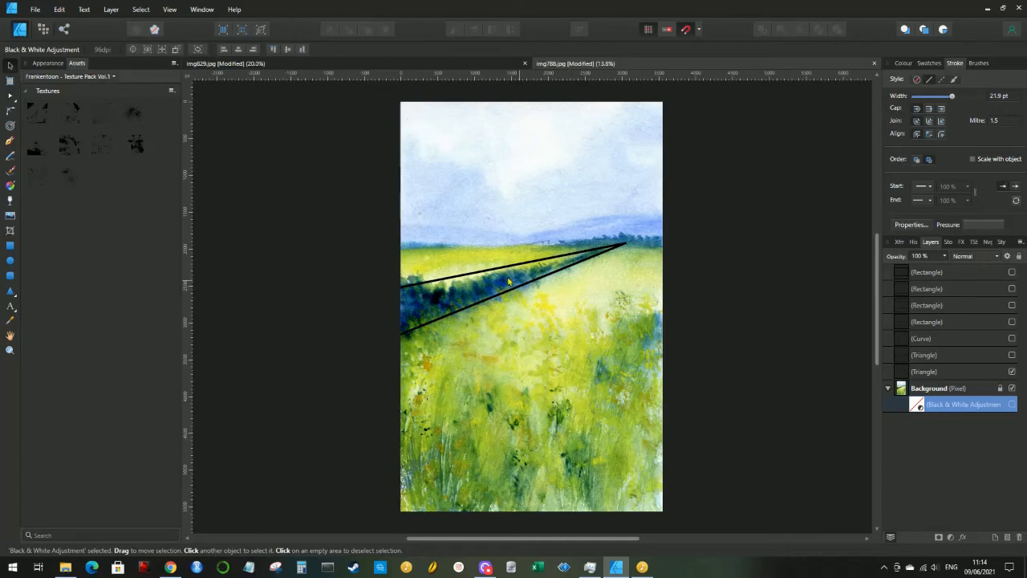
{"action": "mouse_move", "coordinate": [389, 321]}
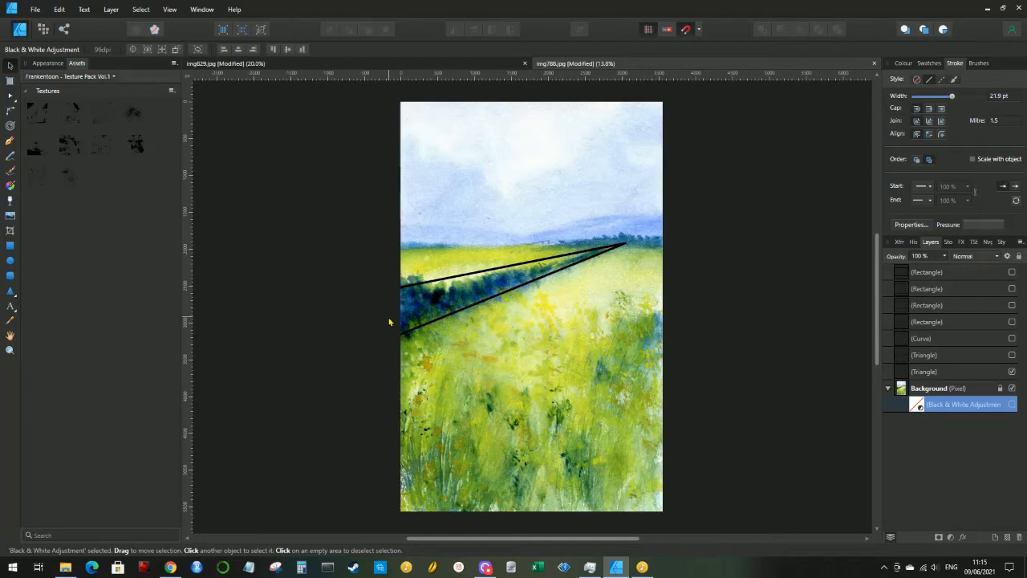
{"action": "mouse_move", "coordinate": [401, 309]}
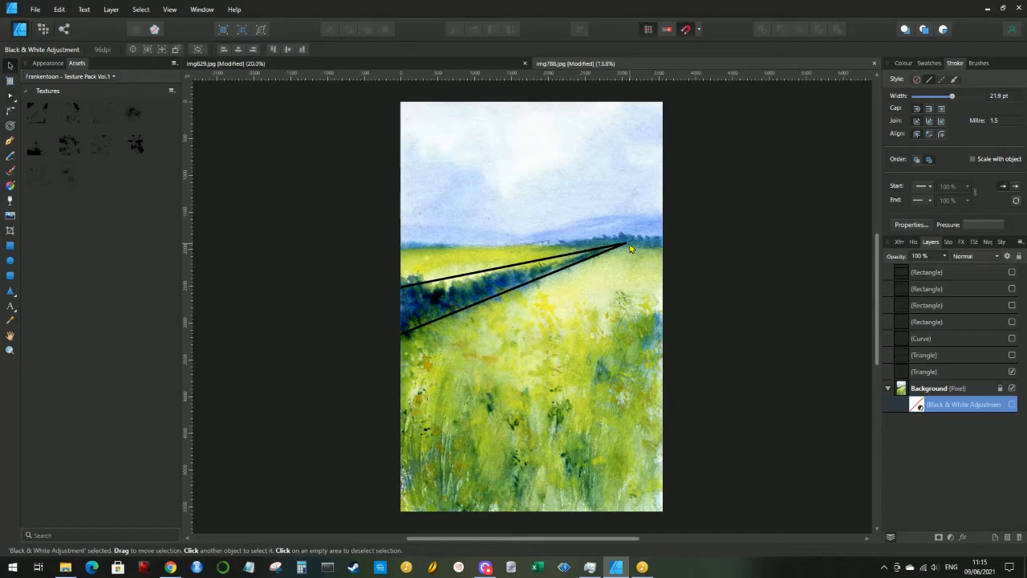
{"action": "mouse_move", "coordinate": [394, 290]}
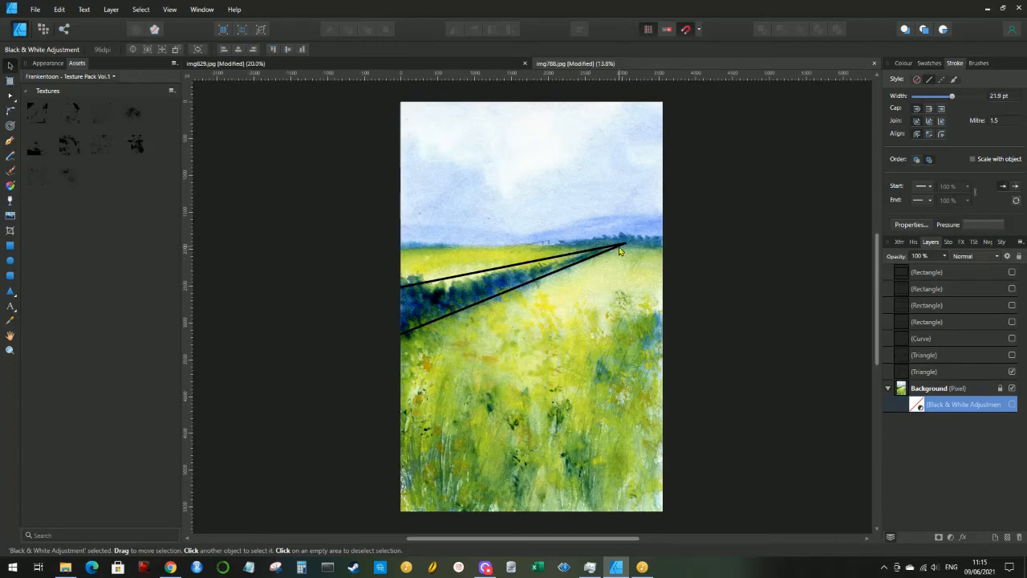
{"action": "mouse_move", "coordinate": [624, 244]}
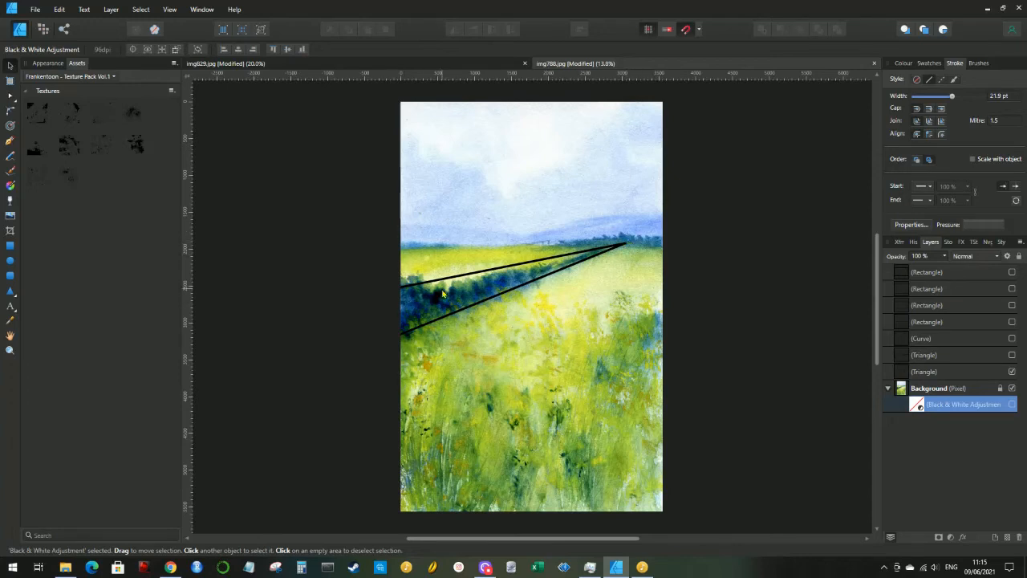
{"action": "mouse_move", "coordinate": [568, 355]}
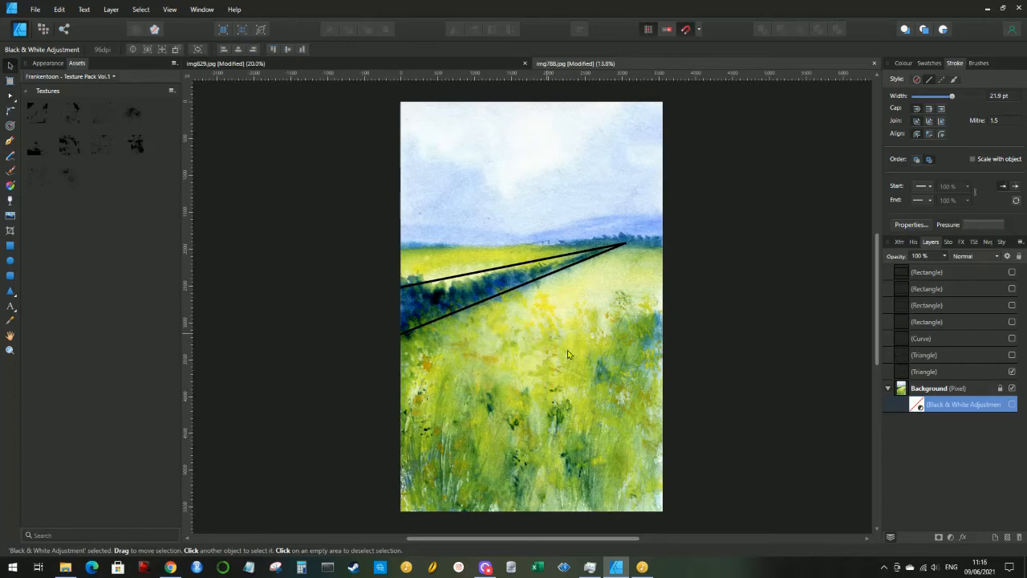
{"action": "mouse_move", "coordinate": [577, 359]}
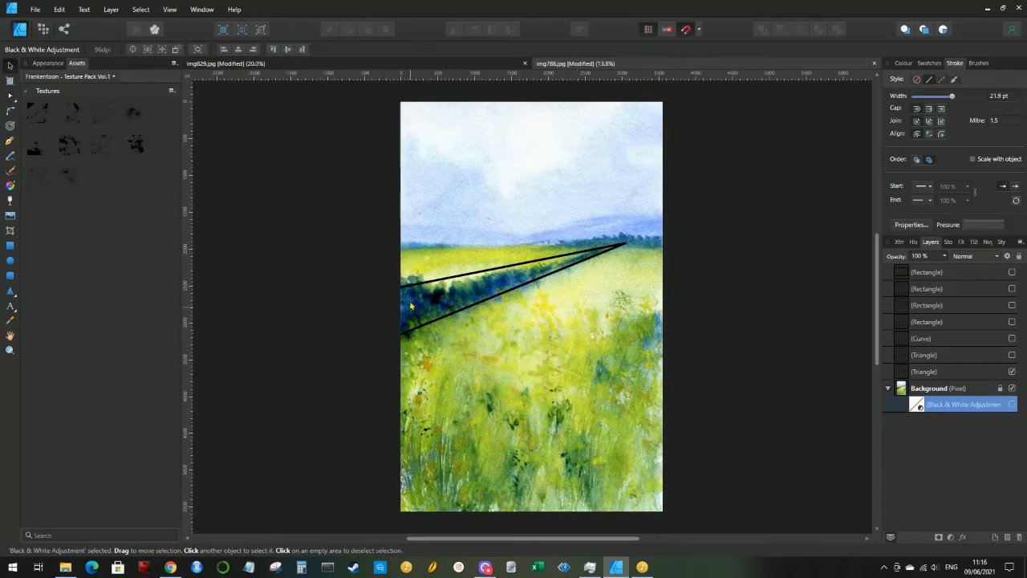
{"action": "mouse_move", "coordinate": [614, 249]}
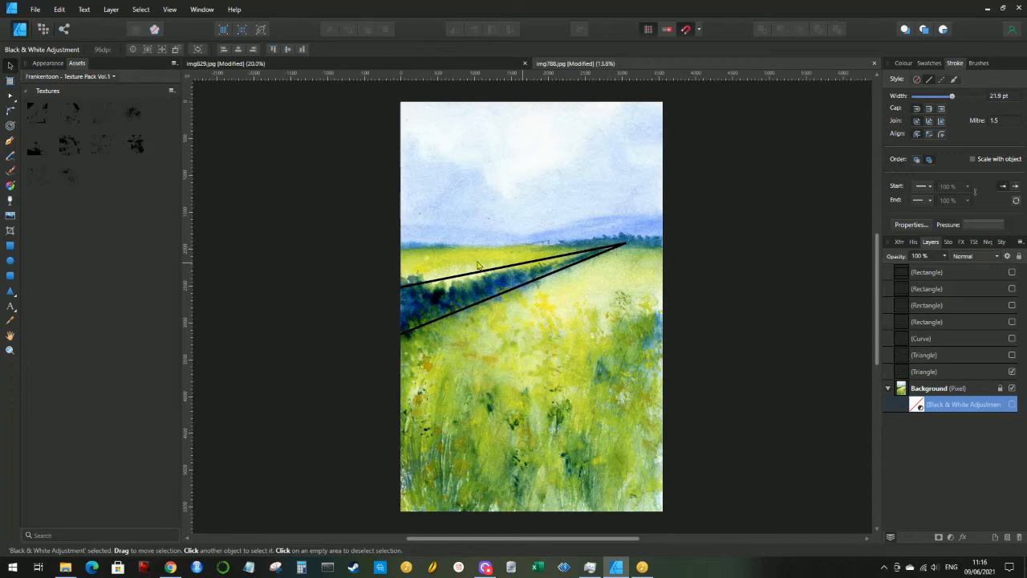
{"action": "mouse_move", "coordinate": [567, 287]}
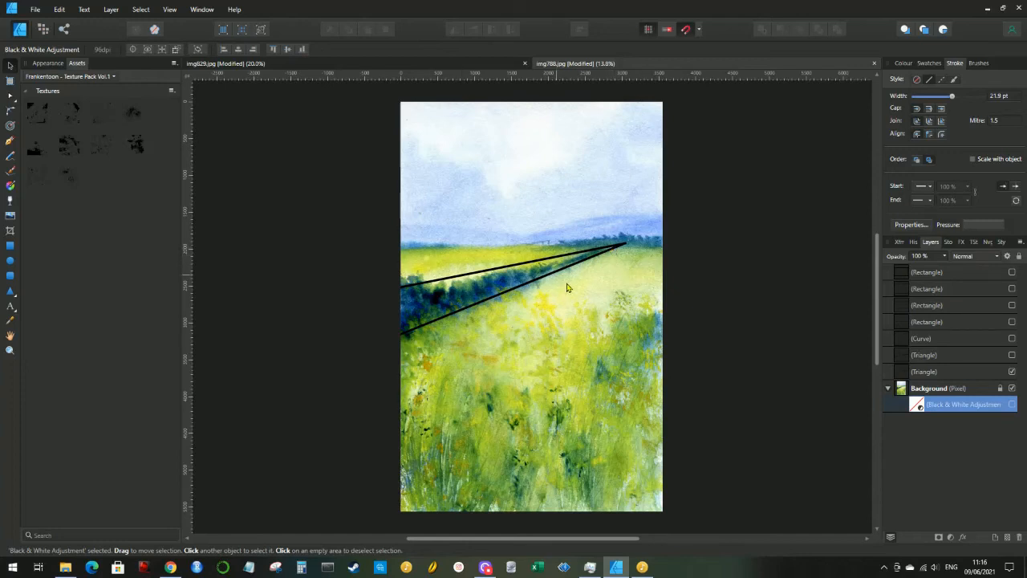
{"action": "mouse_move", "coordinate": [548, 262]}
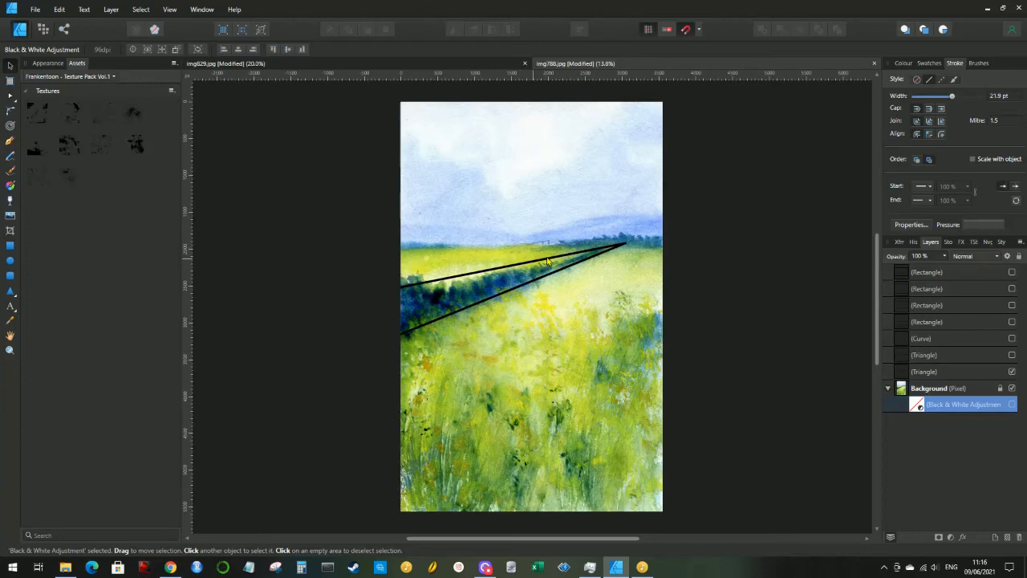
{"action": "mouse_move", "coordinate": [626, 307]}
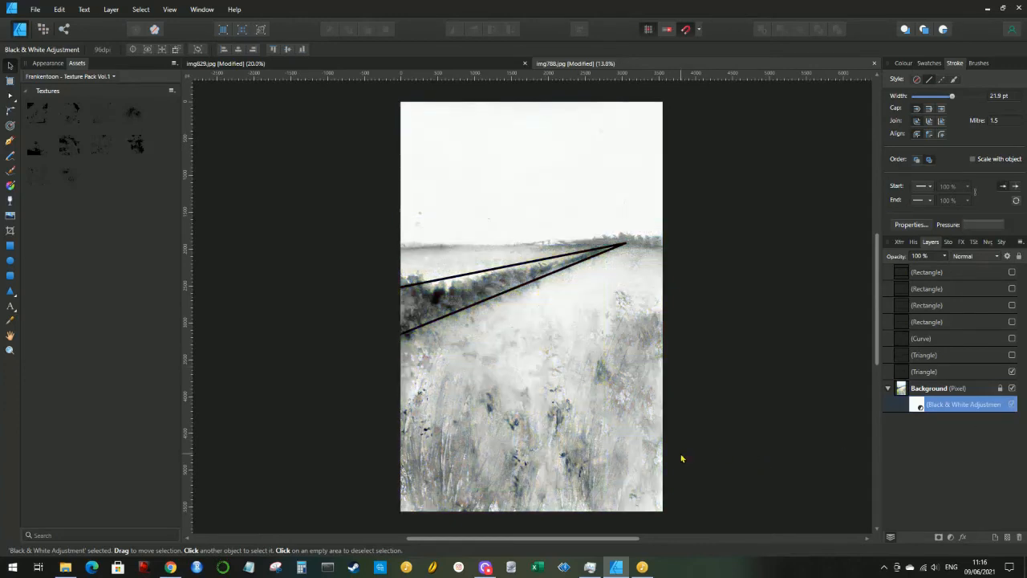
{"action": "mouse_move", "coordinate": [452, 357]}
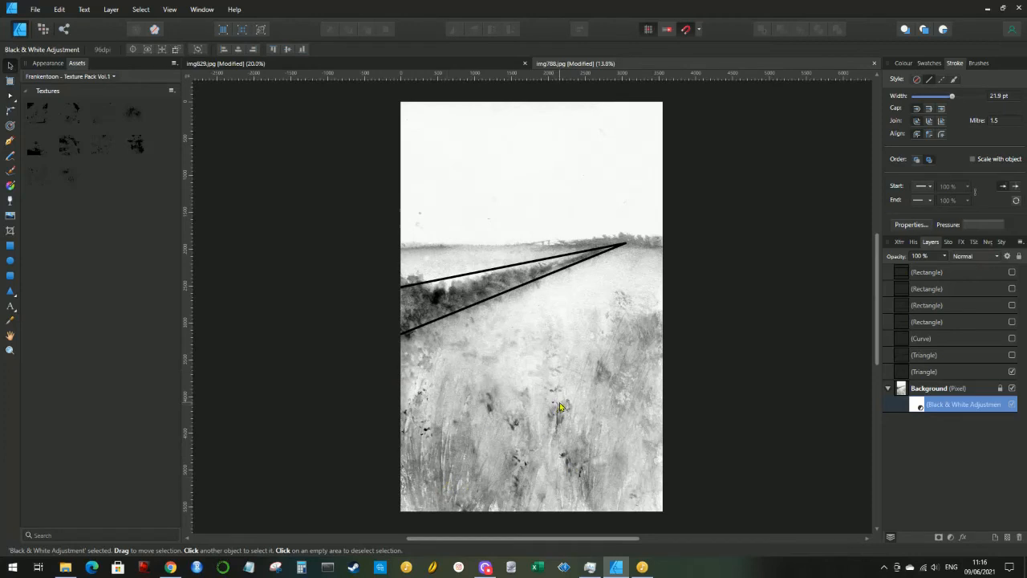
{"action": "mouse_move", "coordinate": [564, 404]}
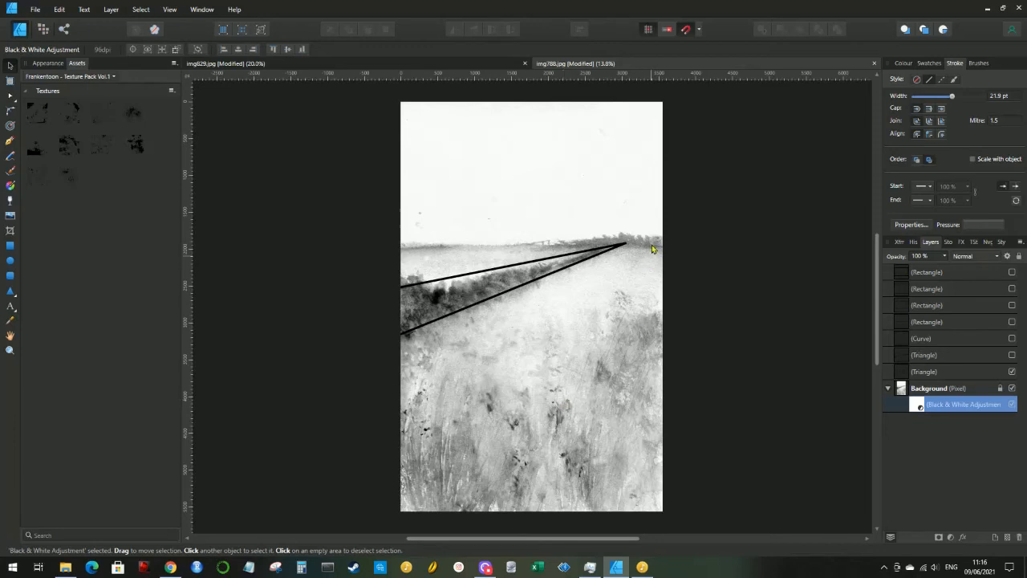
{"action": "mouse_move", "coordinate": [424, 252]}
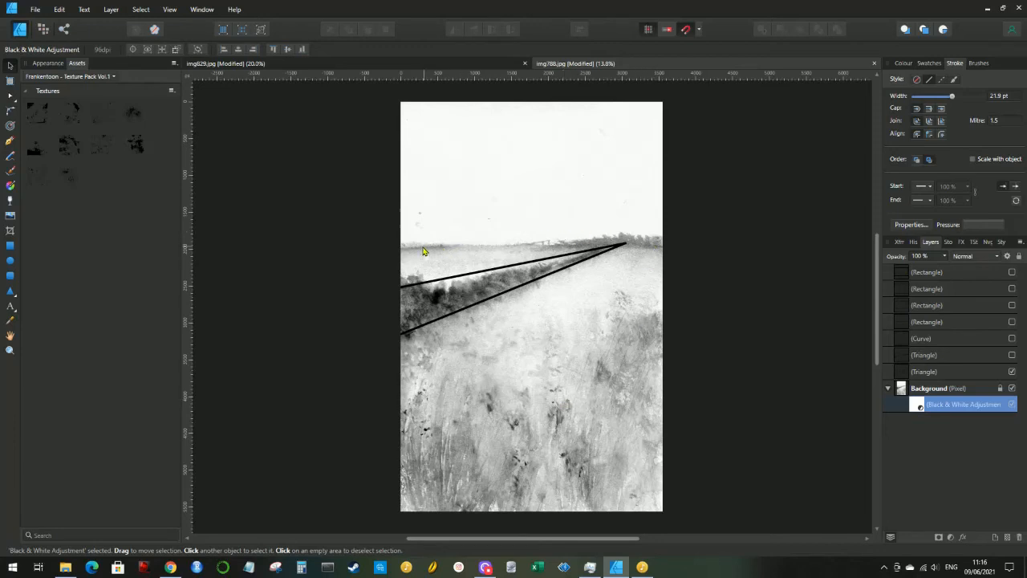
{"action": "mouse_move", "coordinate": [654, 251]}
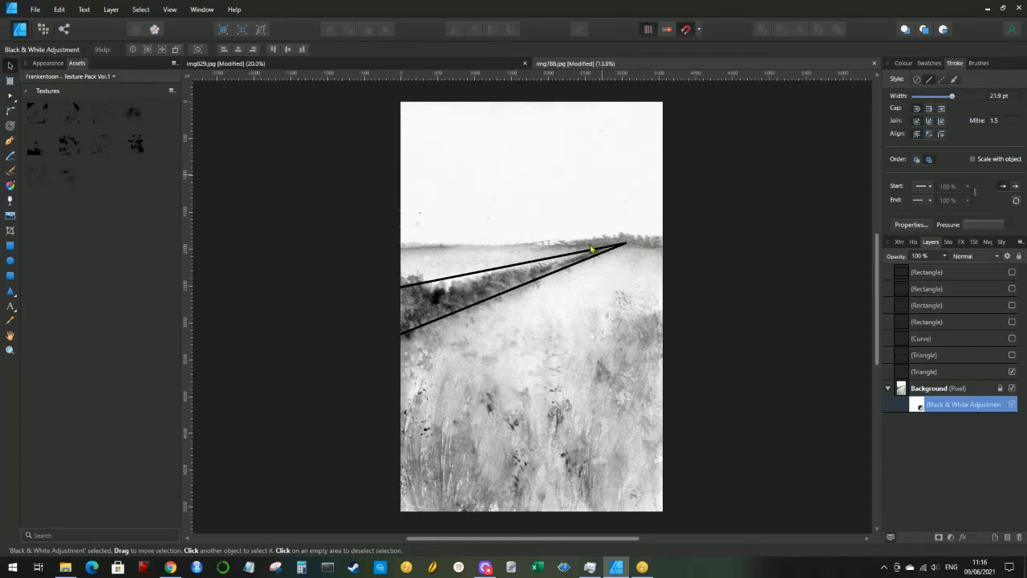
{"action": "mouse_move", "coordinate": [583, 309]}
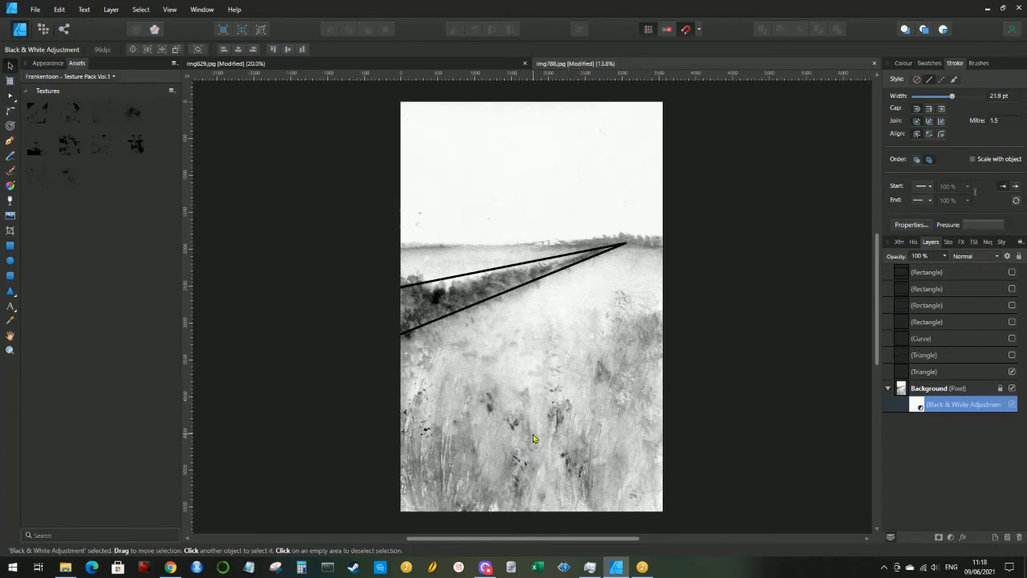
{"action": "mouse_move", "coordinate": [591, 255]}
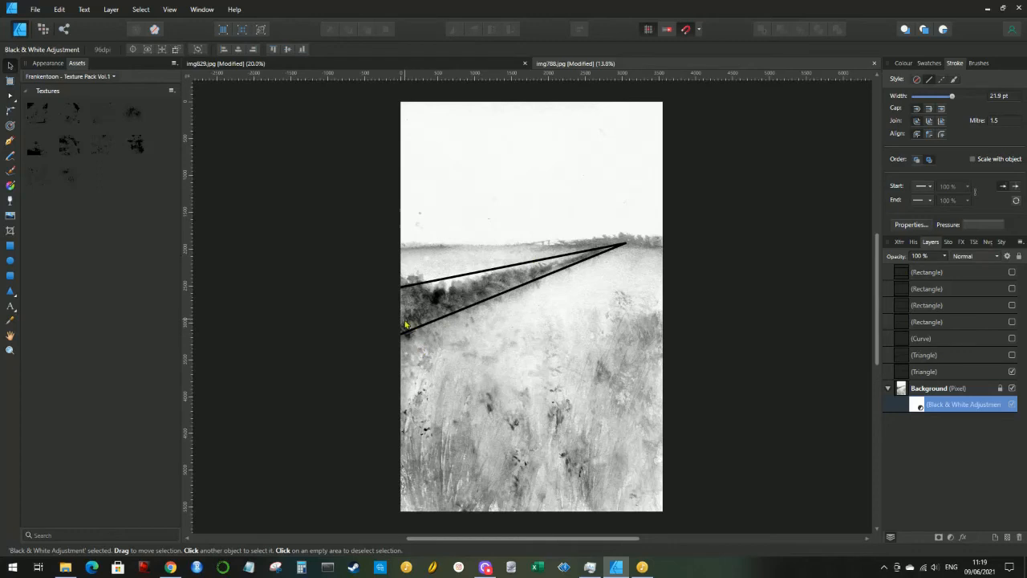
{"action": "mouse_move", "coordinate": [594, 265]}
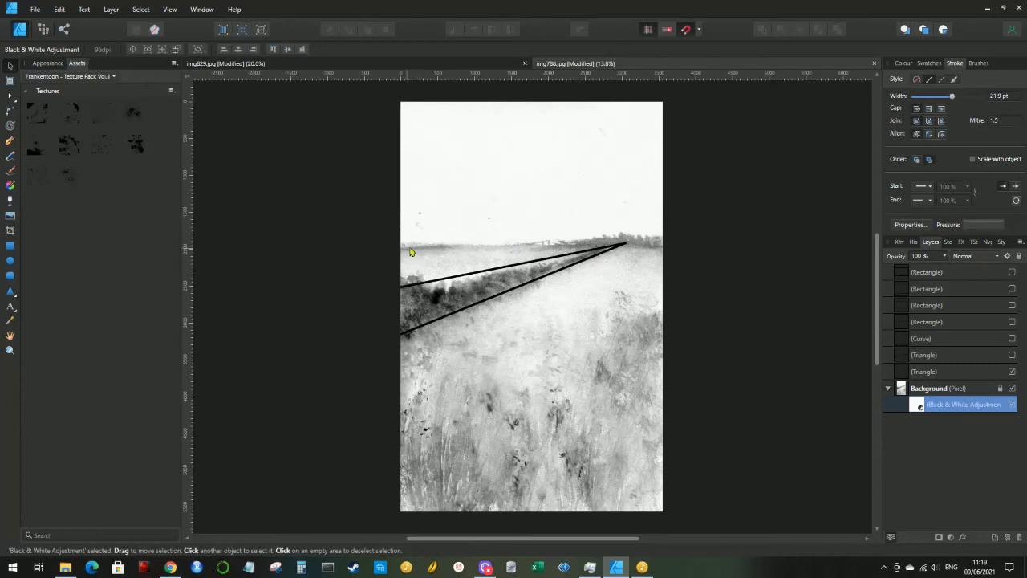
{"action": "mouse_move", "coordinate": [662, 251]}
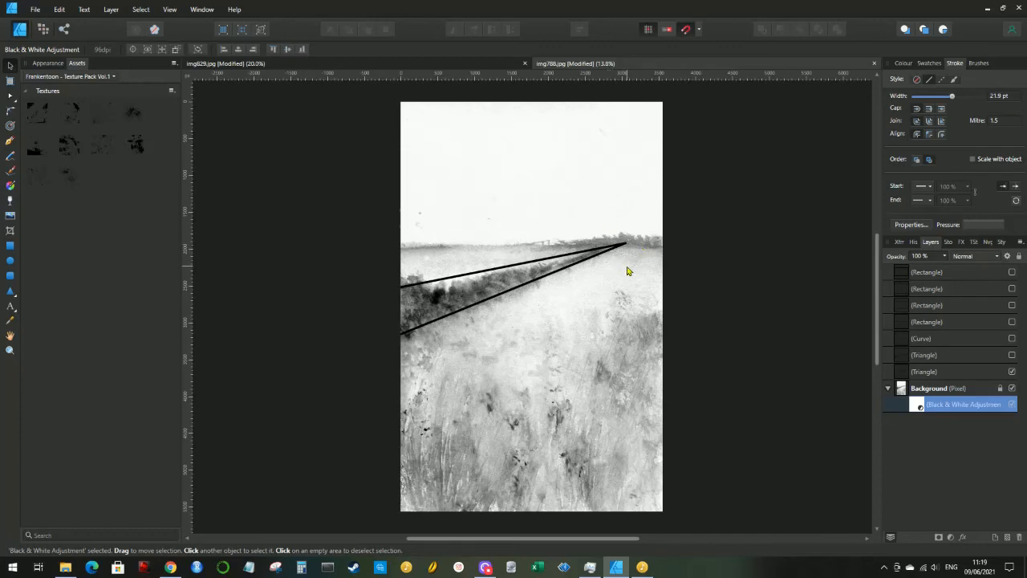
{"action": "mouse_move", "coordinate": [629, 271]}
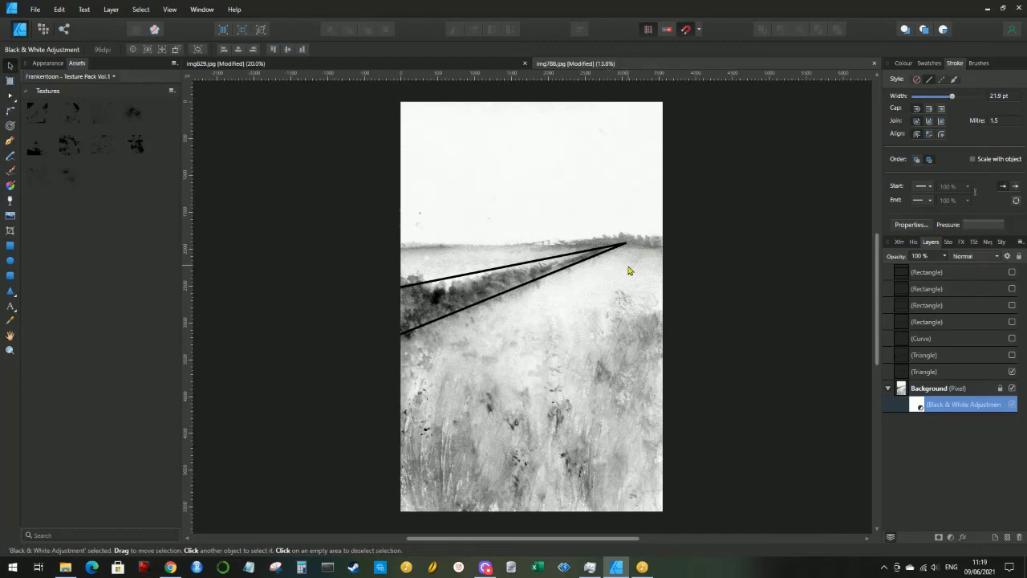
{"action": "mouse_move", "coordinate": [393, 315]}
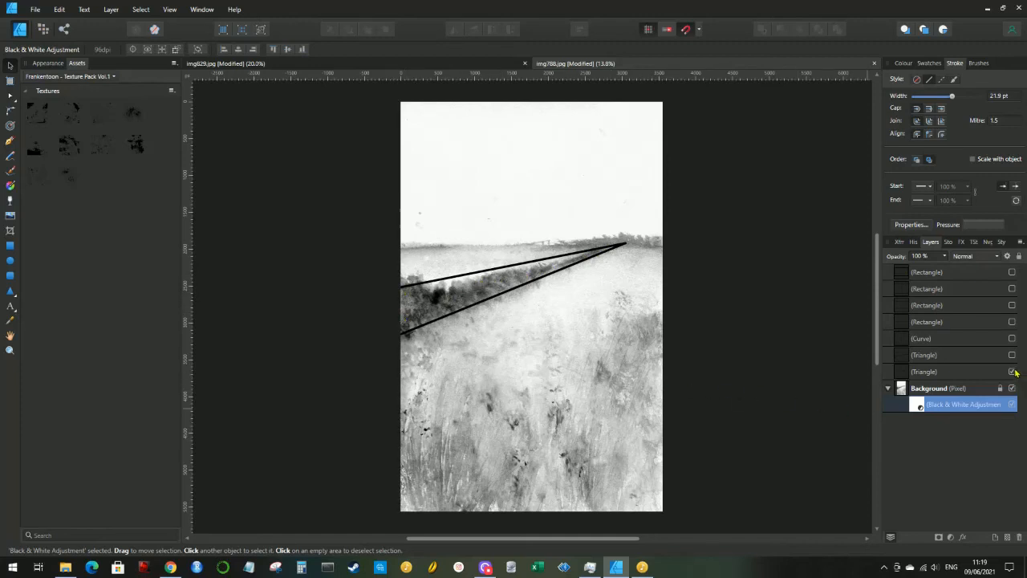
Step: Turn on the hidden Triangle layer's visibility to show its overlay again
{"action": "left_click", "coordinate": [1012, 354]}
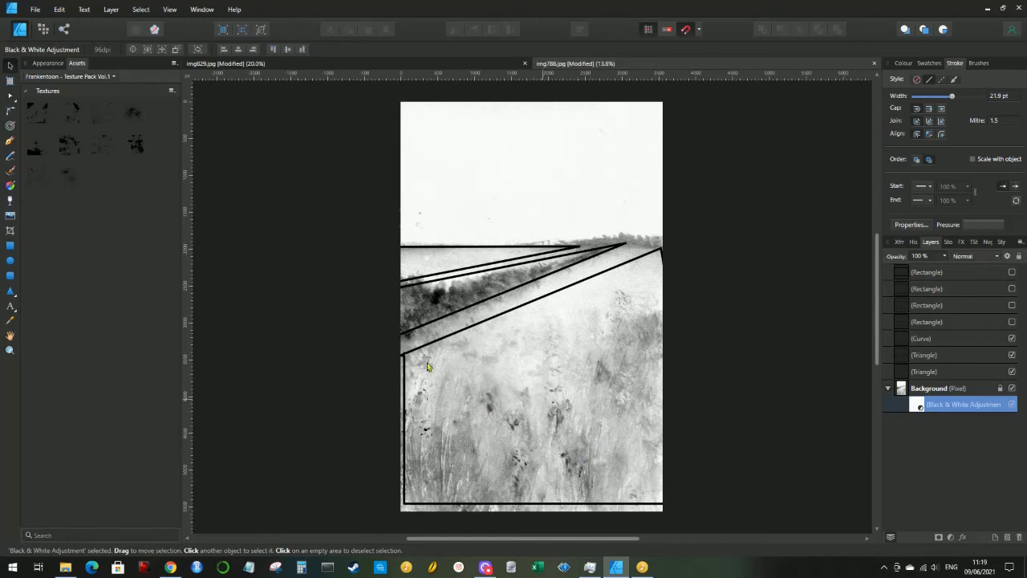
{"action": "mouse_move", "coordinate": [476, 247]}
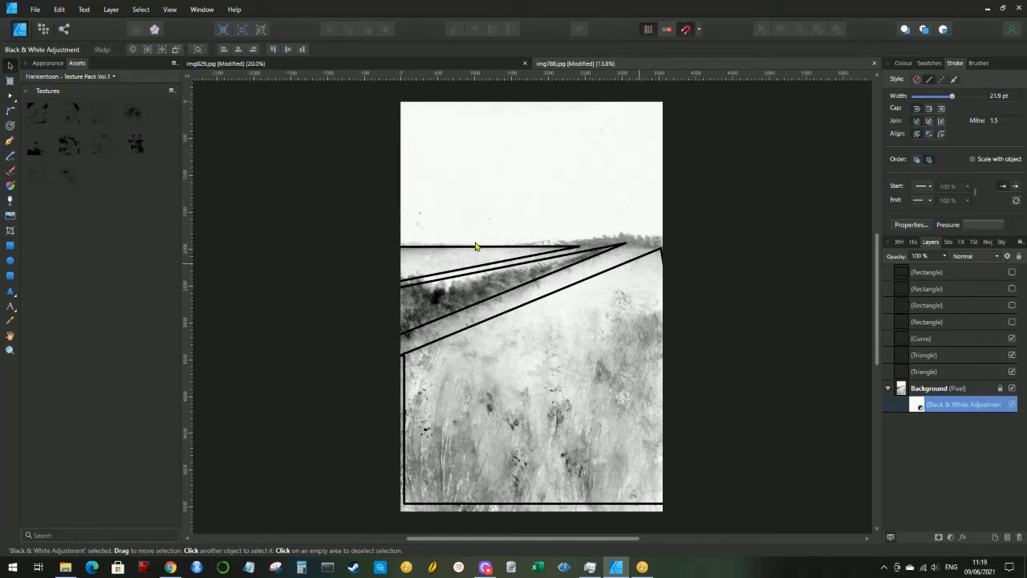
{"action": "mouse_move", "coordinate": [639, 235]}
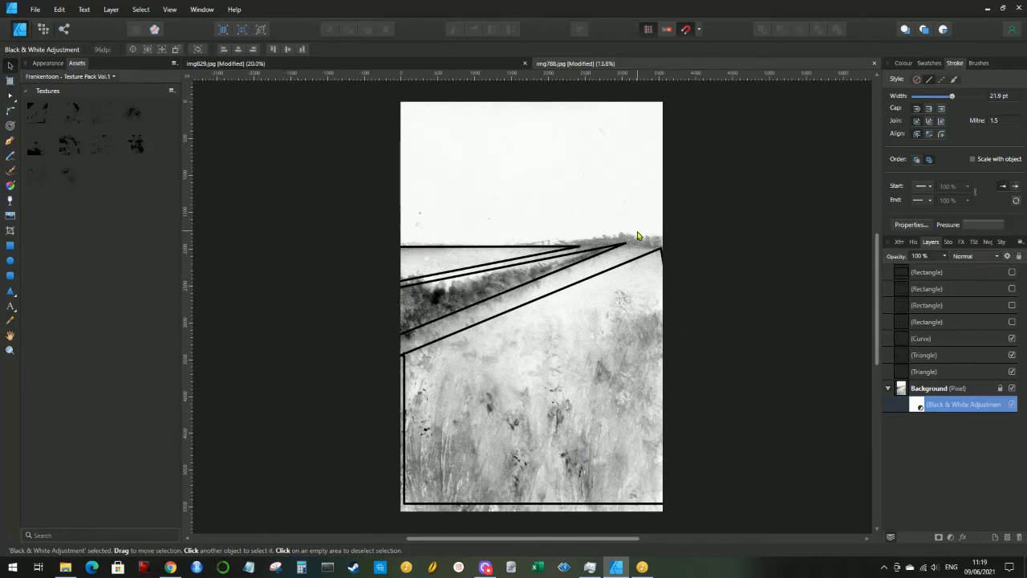
{"action": "mouse_move", "coordinate": [998, 298]}
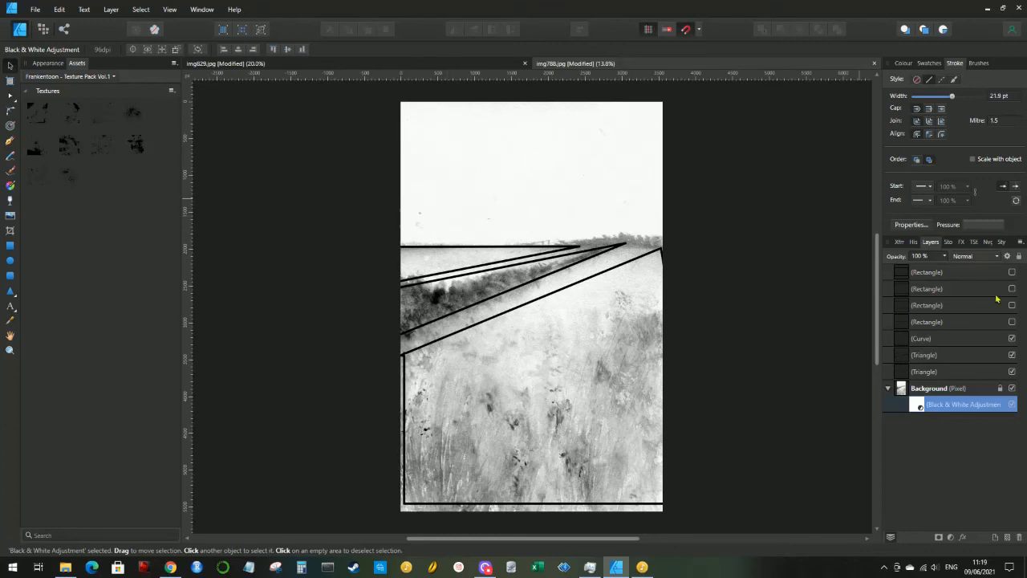
{"action": "mouse_move", "coordinate": [566, 139]}
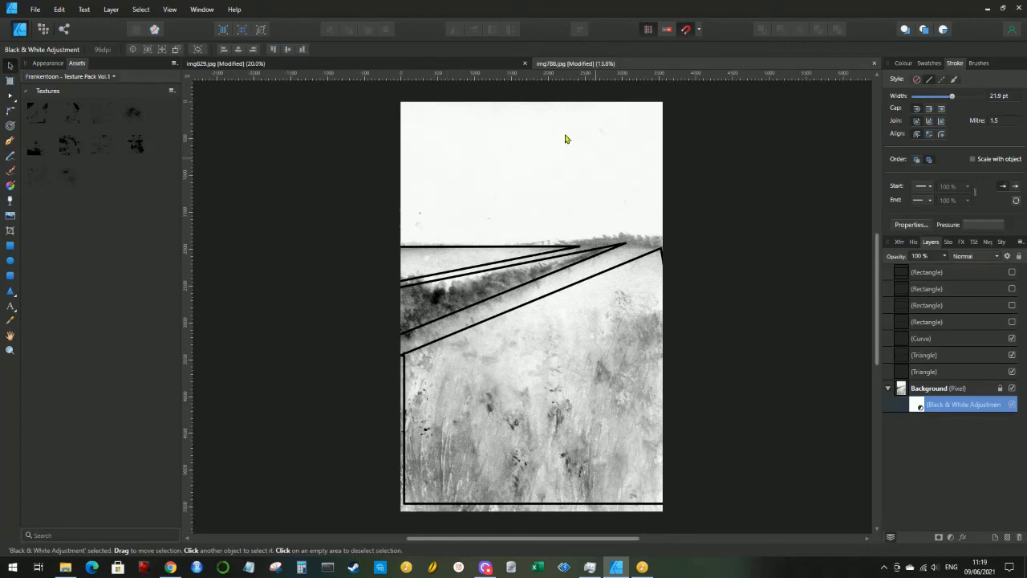
{"action": "mouse_move", "coordinate": [656, 134]}
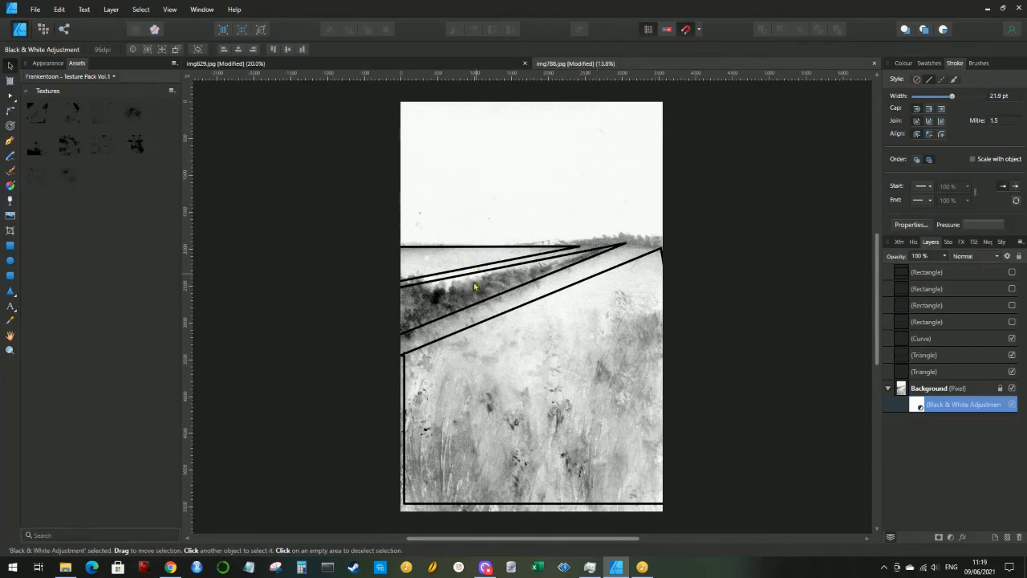
{"action": "mouse_move", "coordinate": [481, 265]}
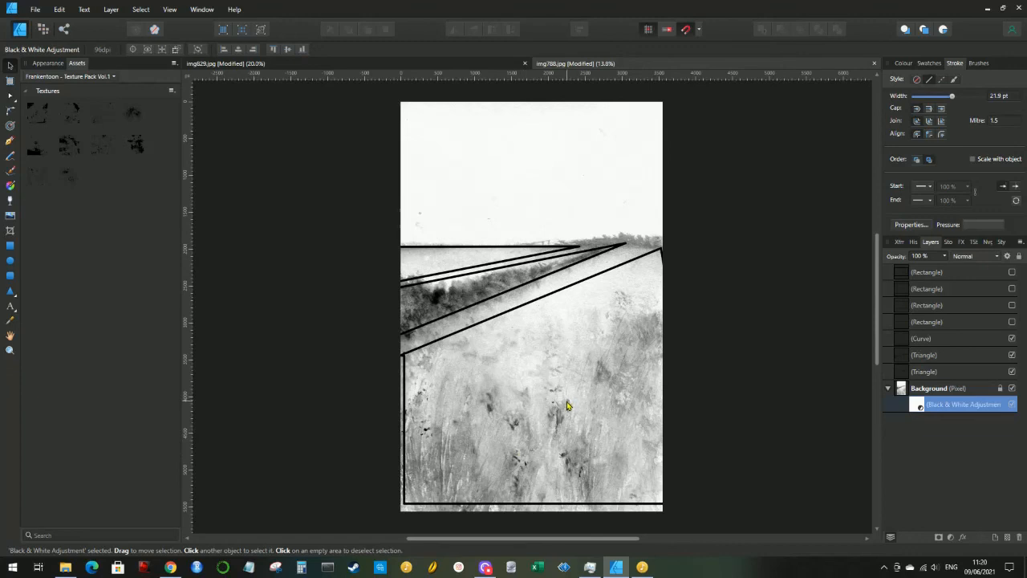
{"action": "mouse_move", "coordinate": [568, 405]}
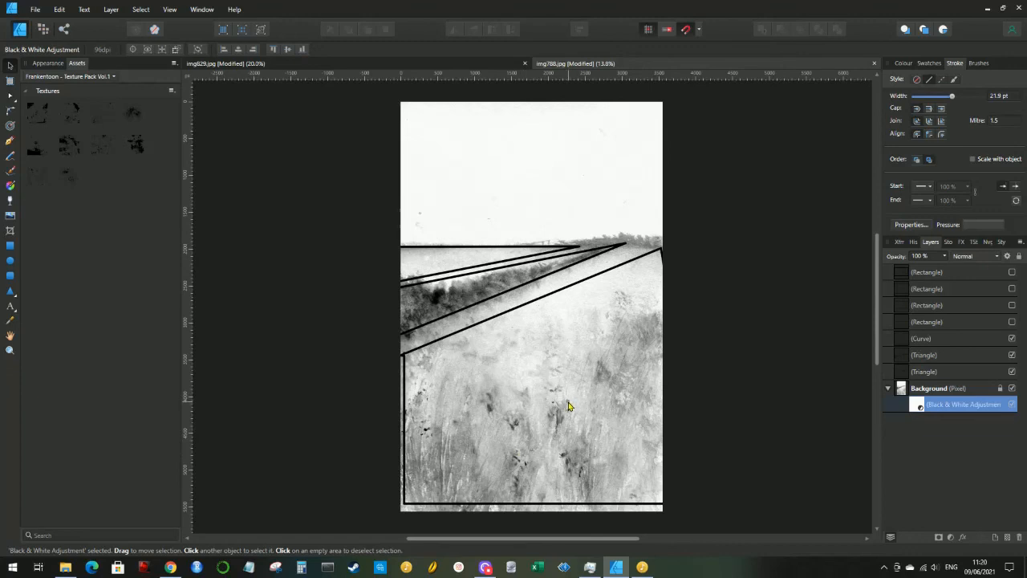